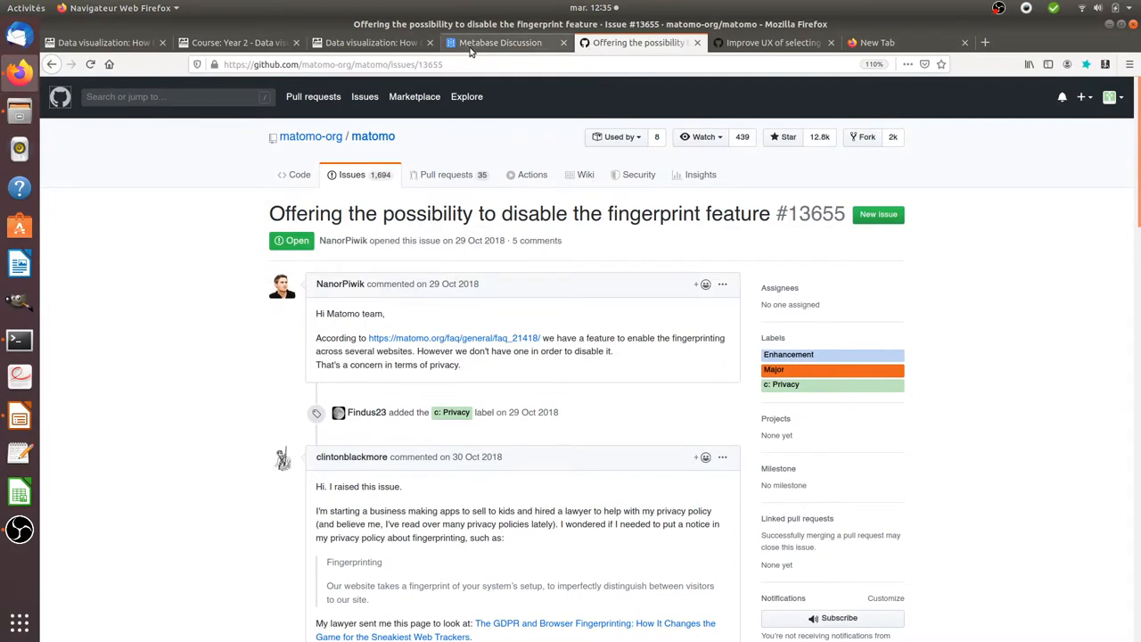
Show the Moodle lesson and highlight 'Github' and 'Metabase' in its title while explaining.
left_click(373, 43)
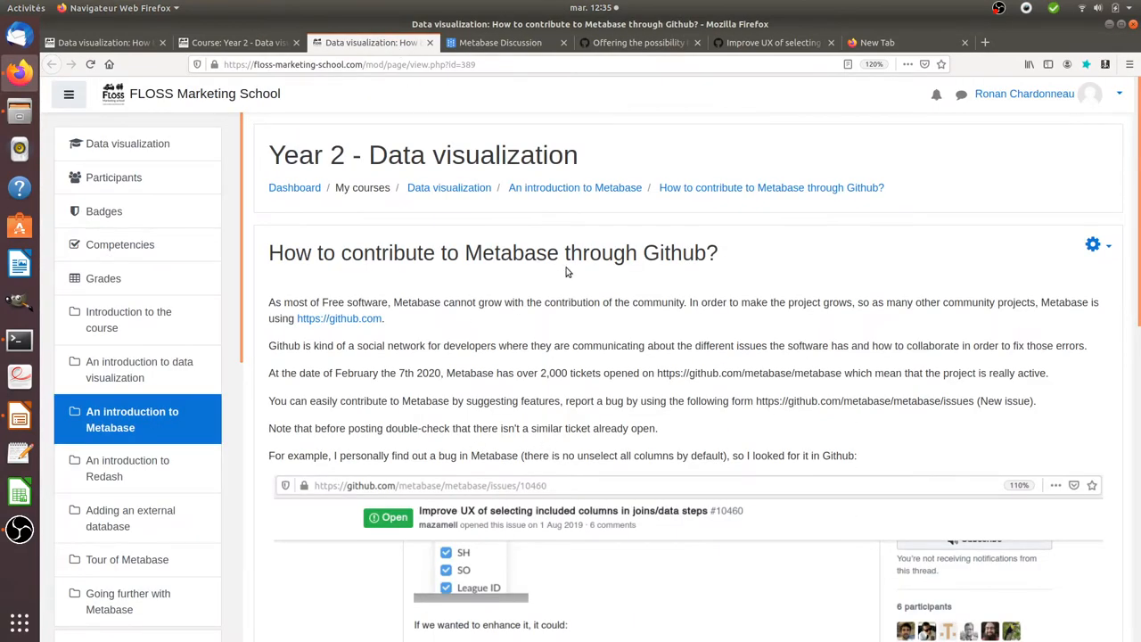
double_click(635, 253)
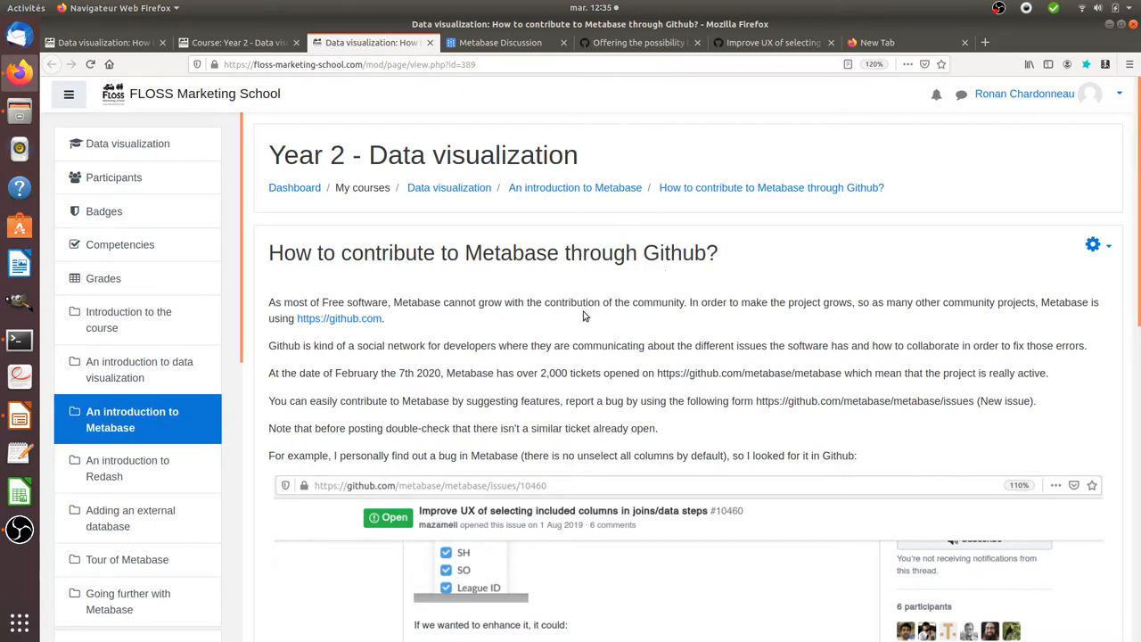
double_click(675, 253)
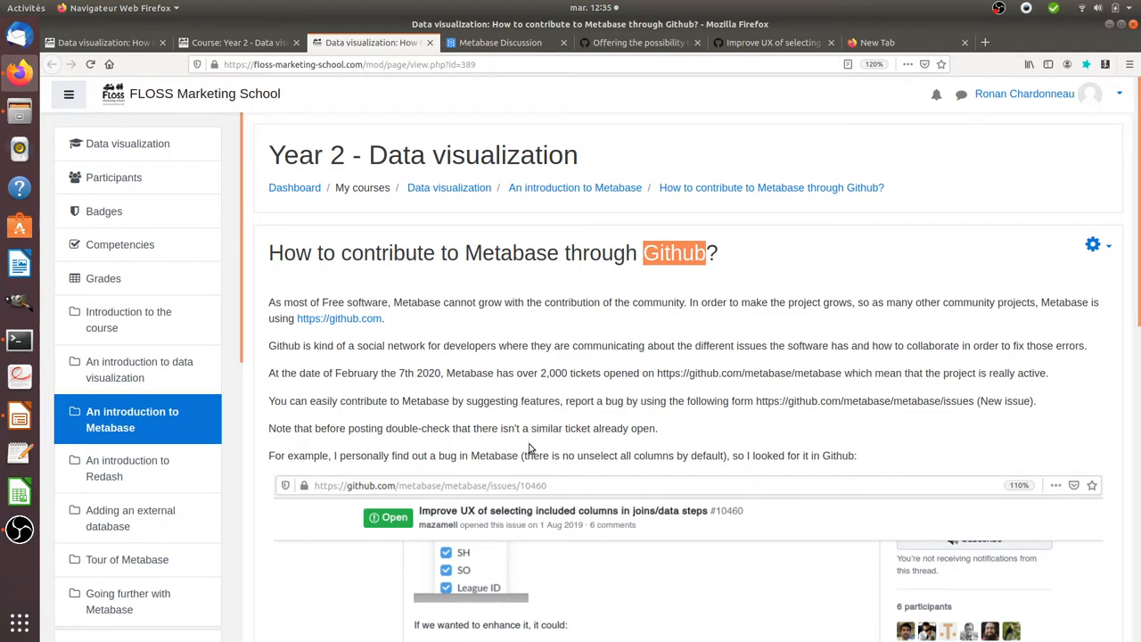
mouse_move(501, 457)
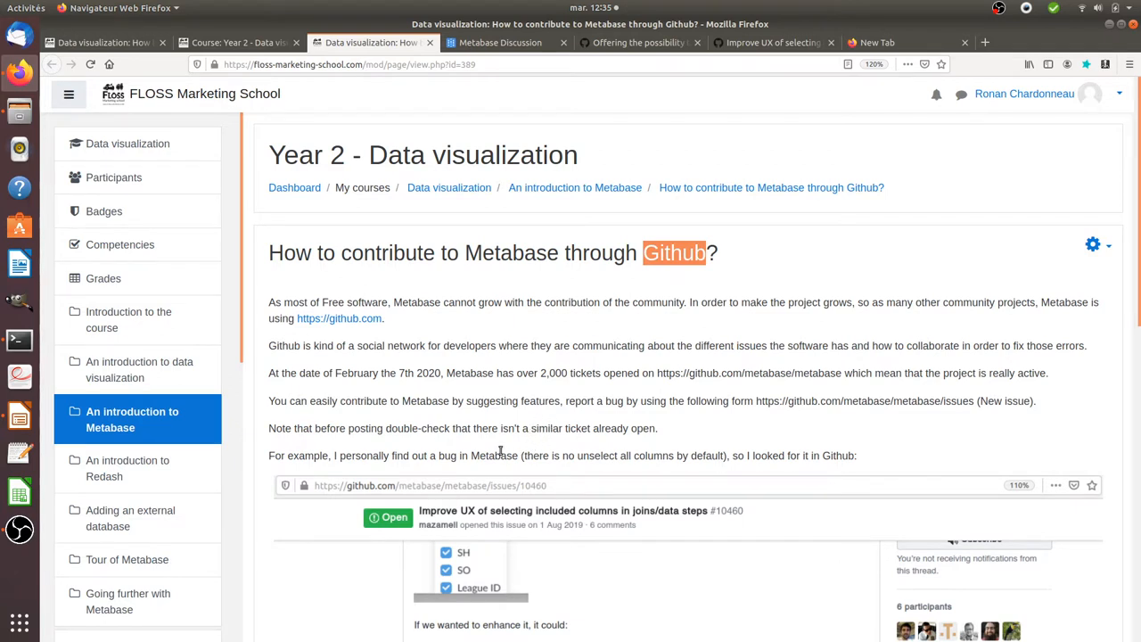
mouse_move(498, 360)
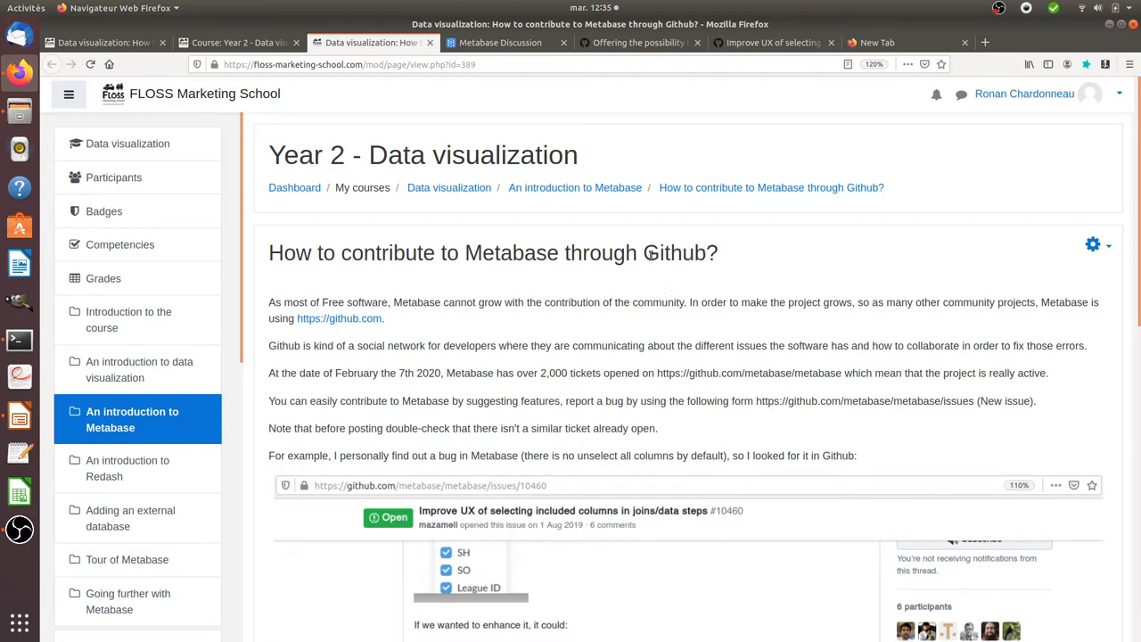
mouse_move(661, 307)
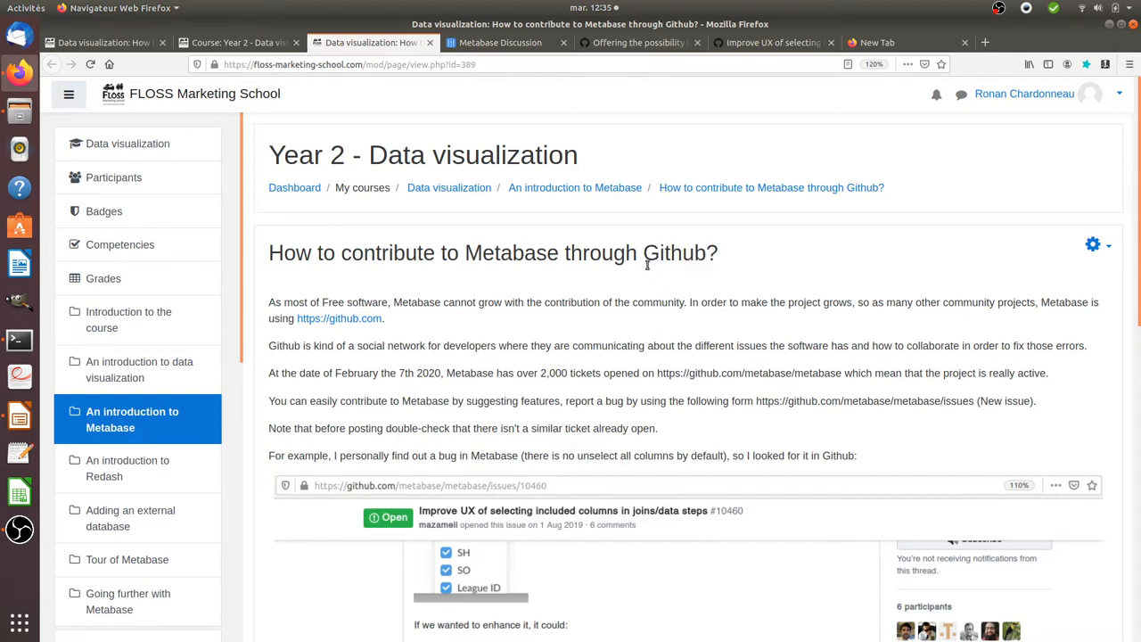
mouse_move(638, 292)
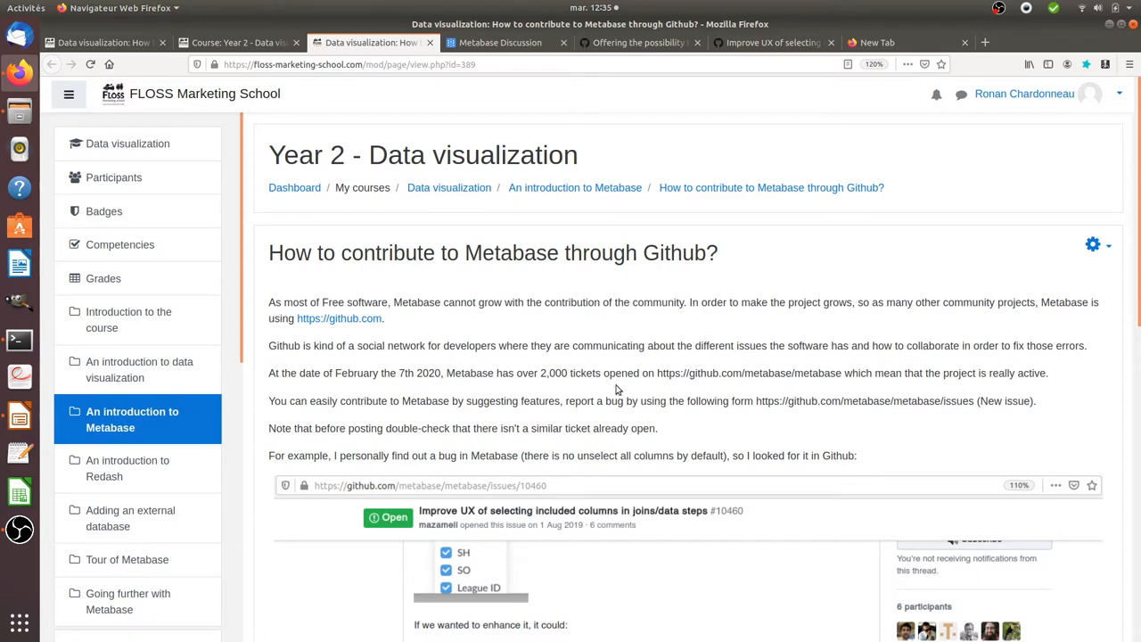
mouse_move(644, 383)
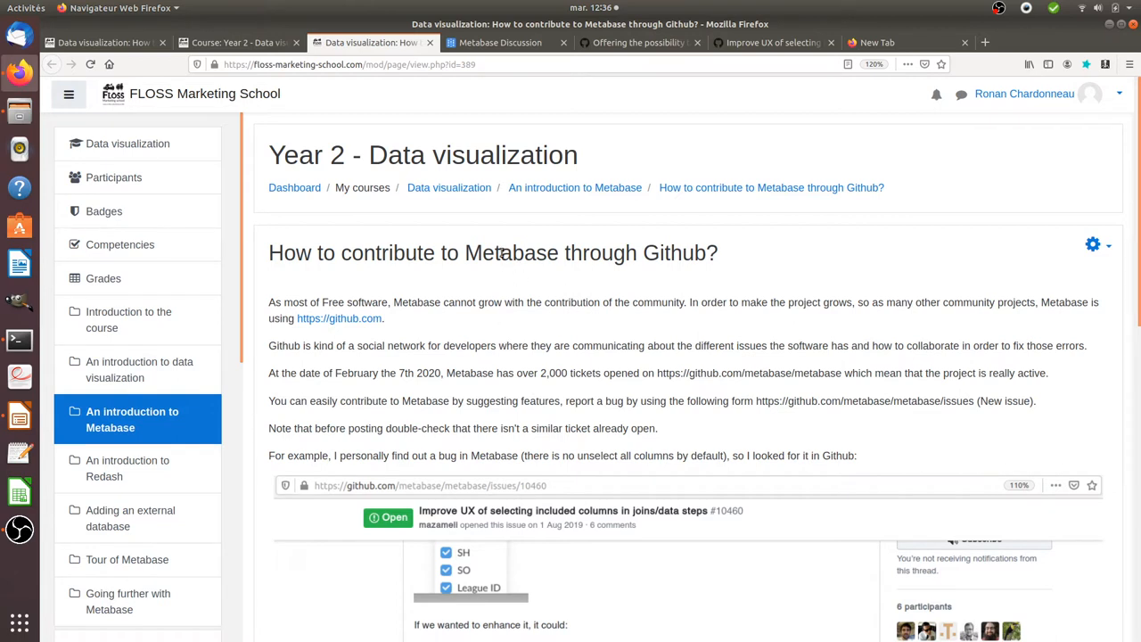
double_click(512, 253)
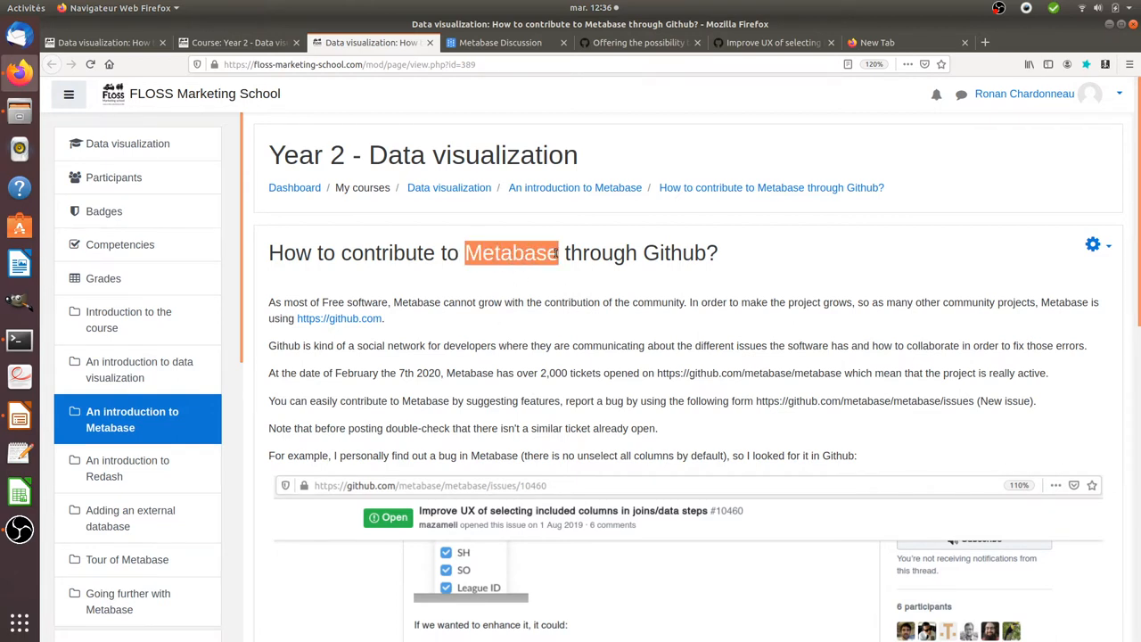
mouse_move(517, 399)
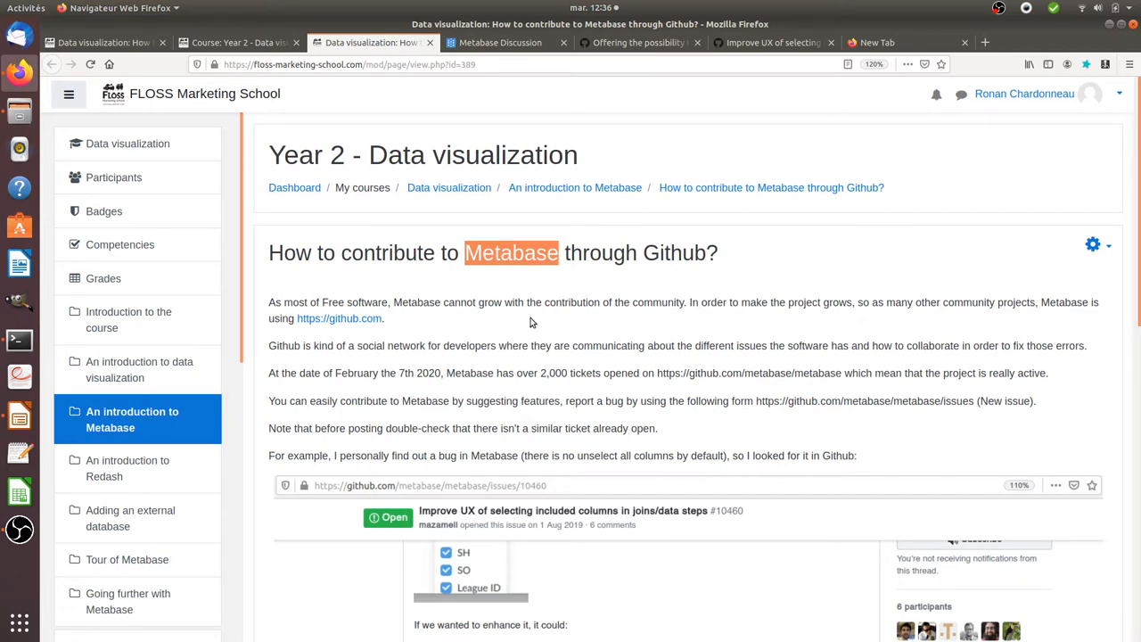
mouse_move(577, 346)
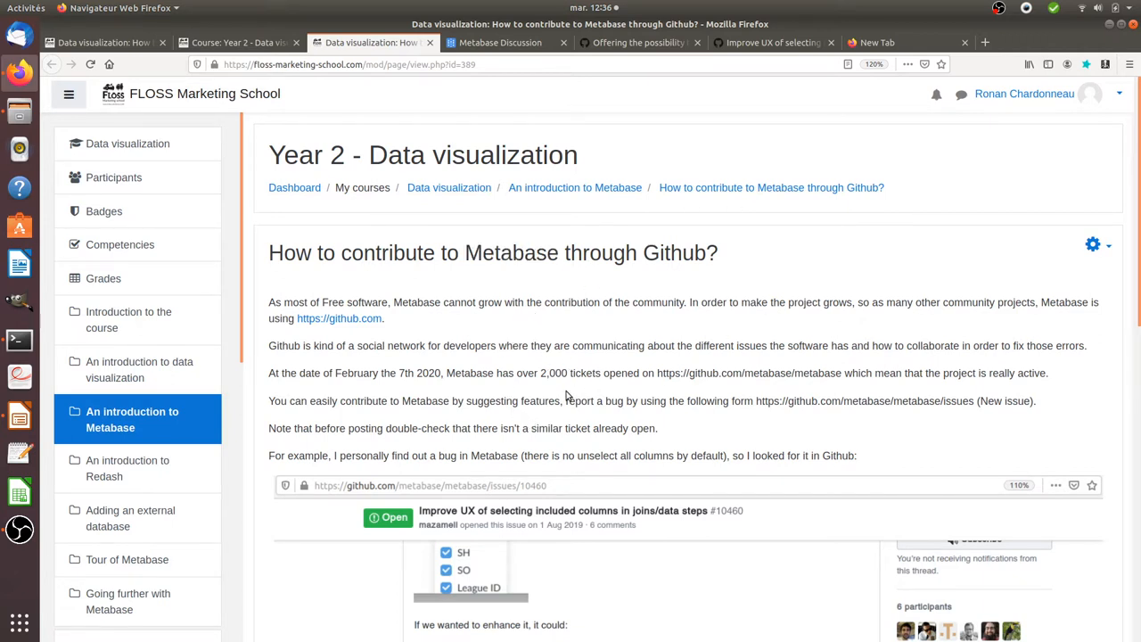
mouse_move(521, 393)
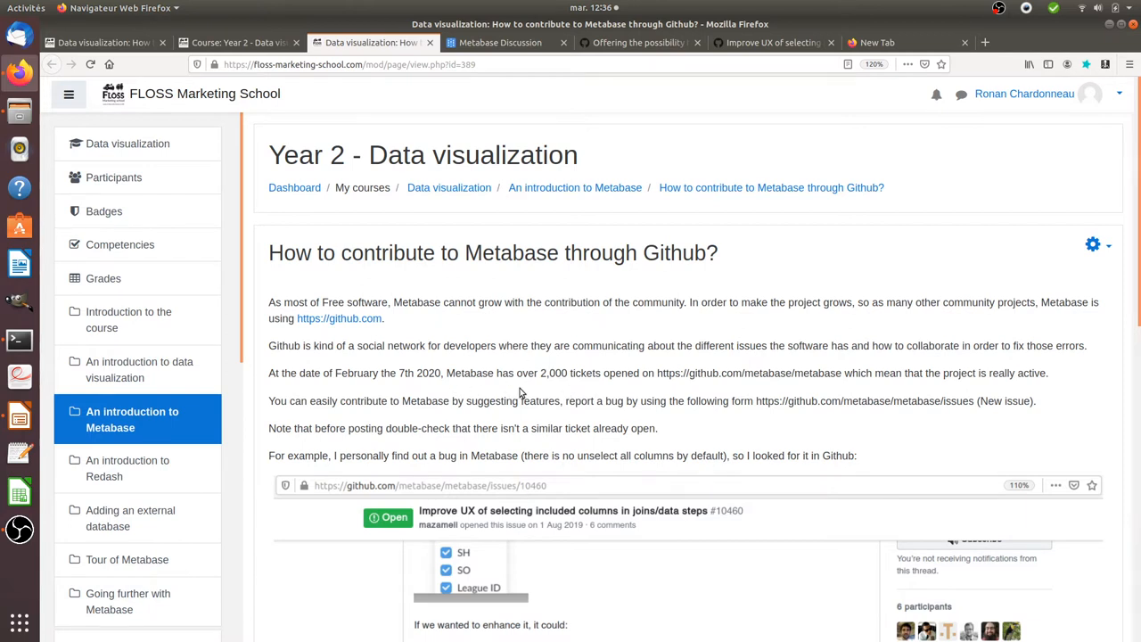
mouse_move(528, 391)
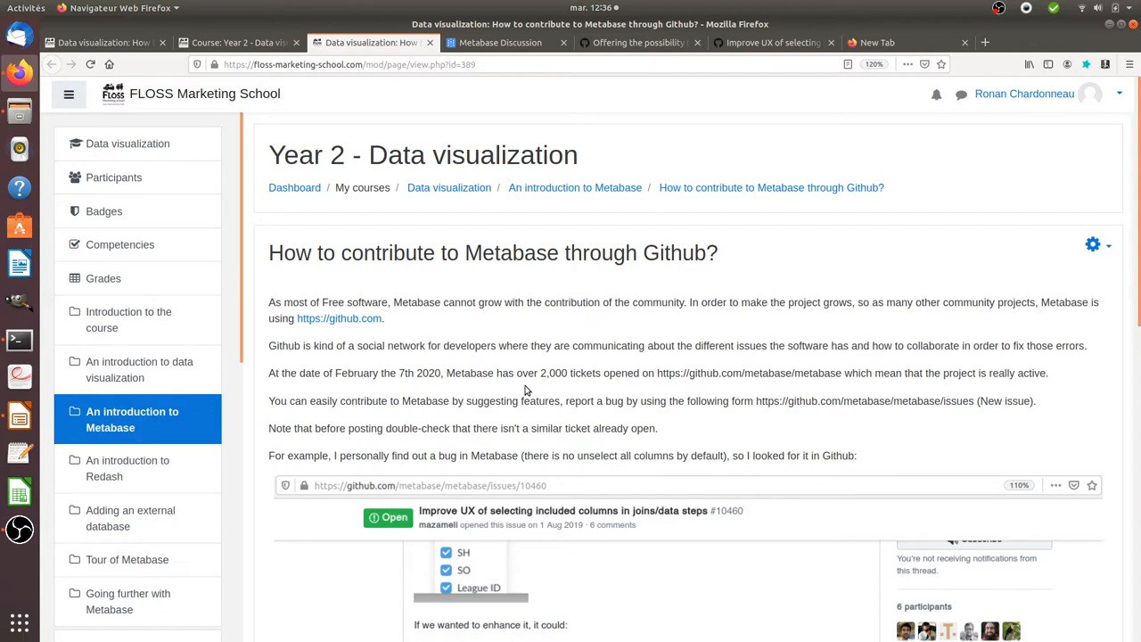
mouse_move(531, 387)
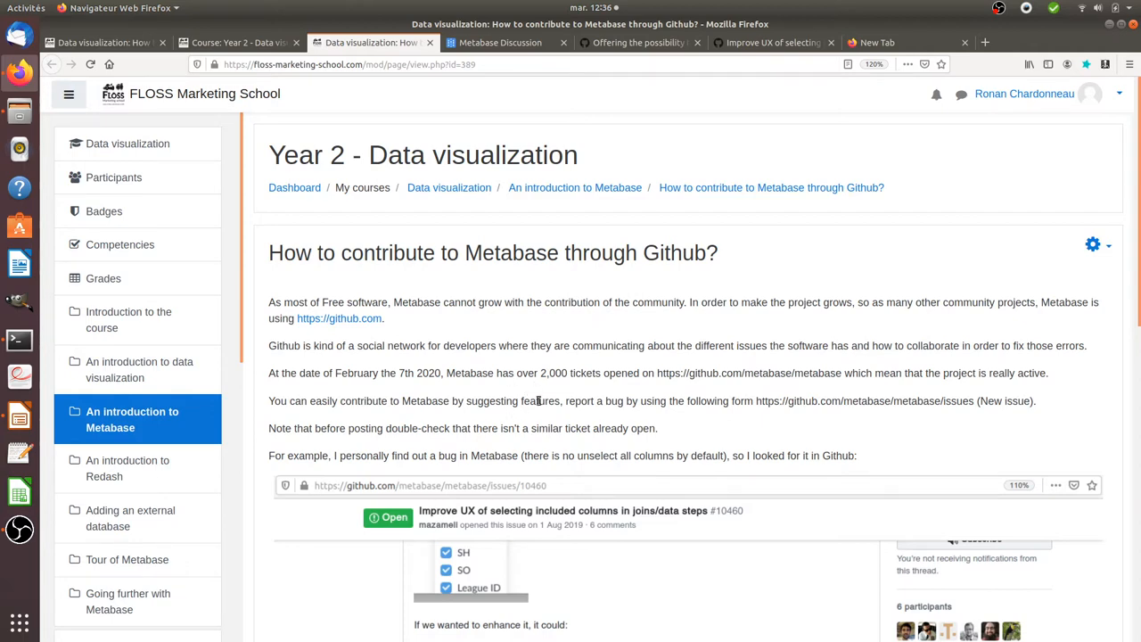
scroll("down", 3)
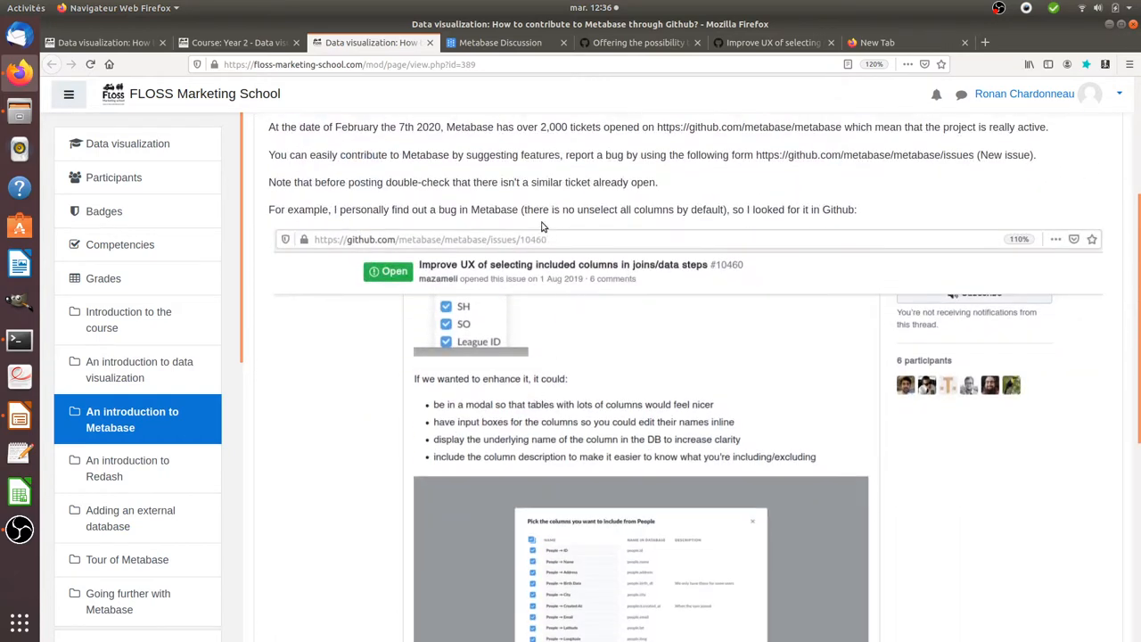
mouse_move(535, 212)
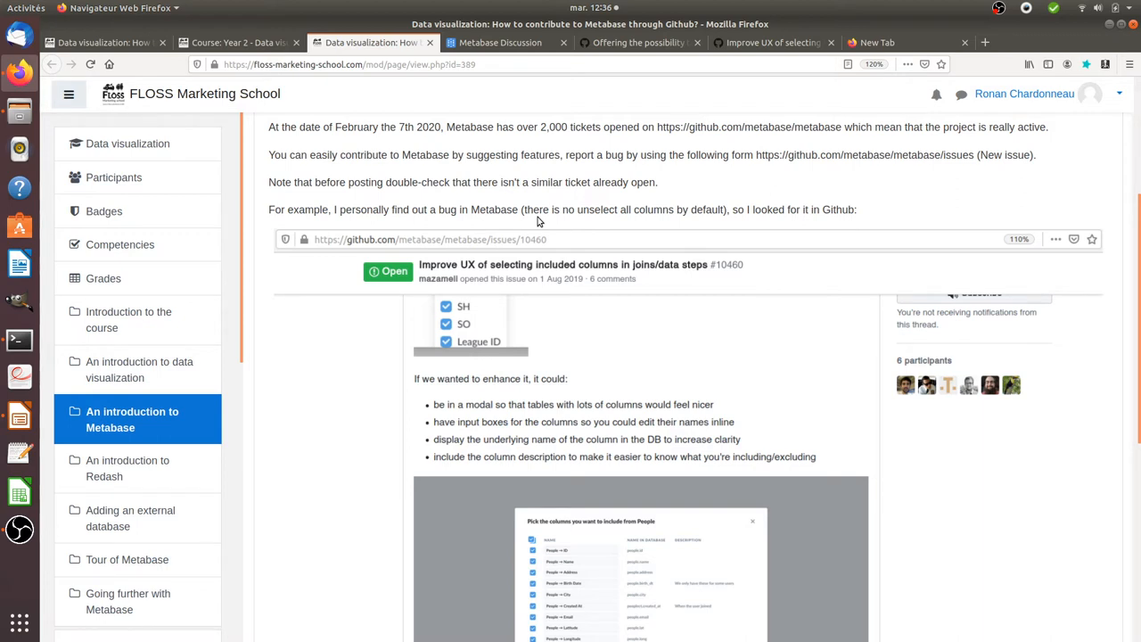
scroll("down", 3)
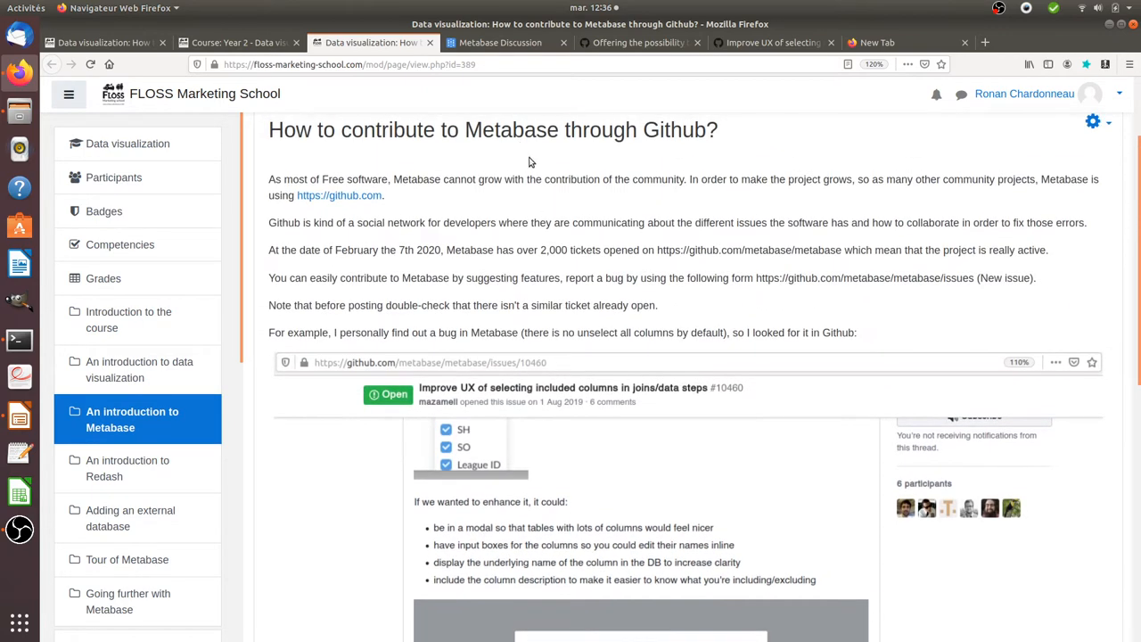
From issue #10460, go to the metabase organisation and into the metabase/metabase repository.
left_click(632, 42)
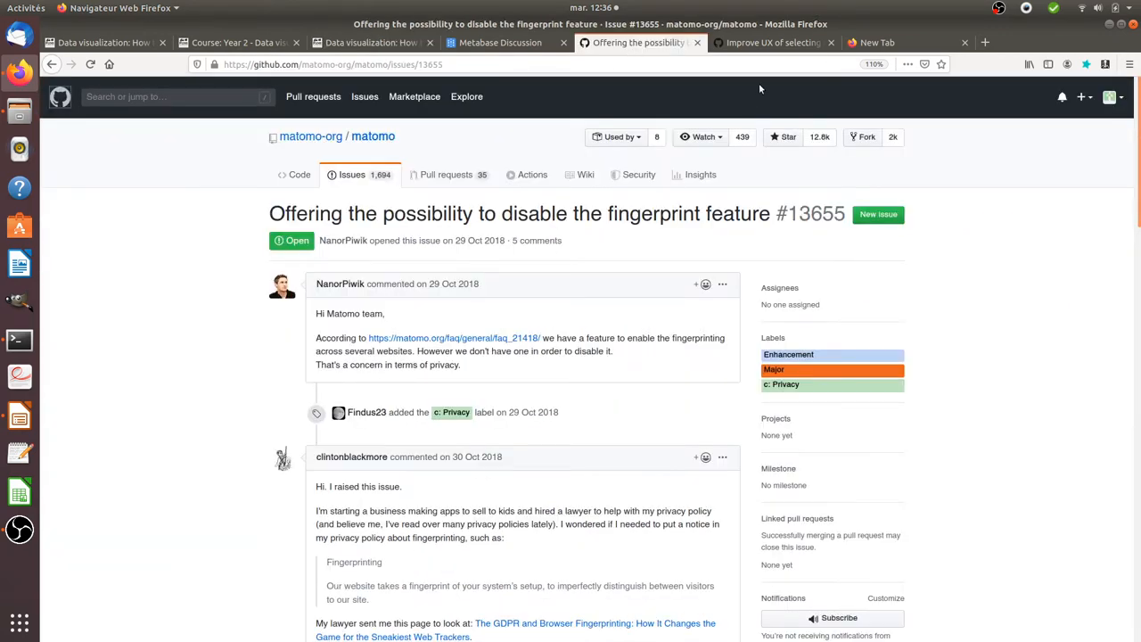
left_click(772, 43)
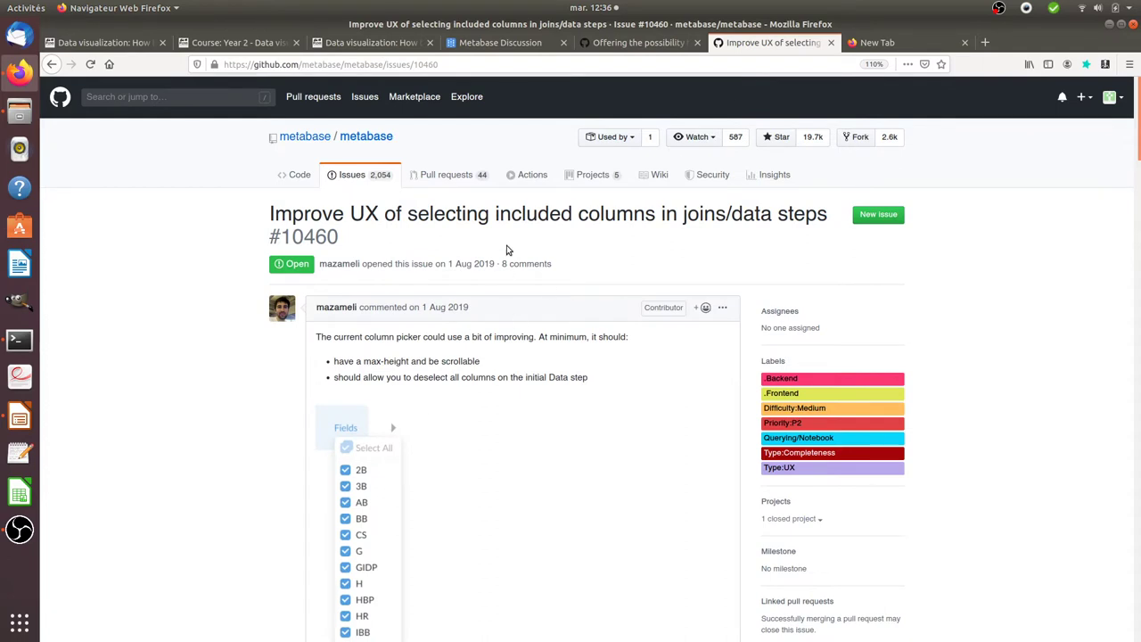
mouse_move(332, 161)
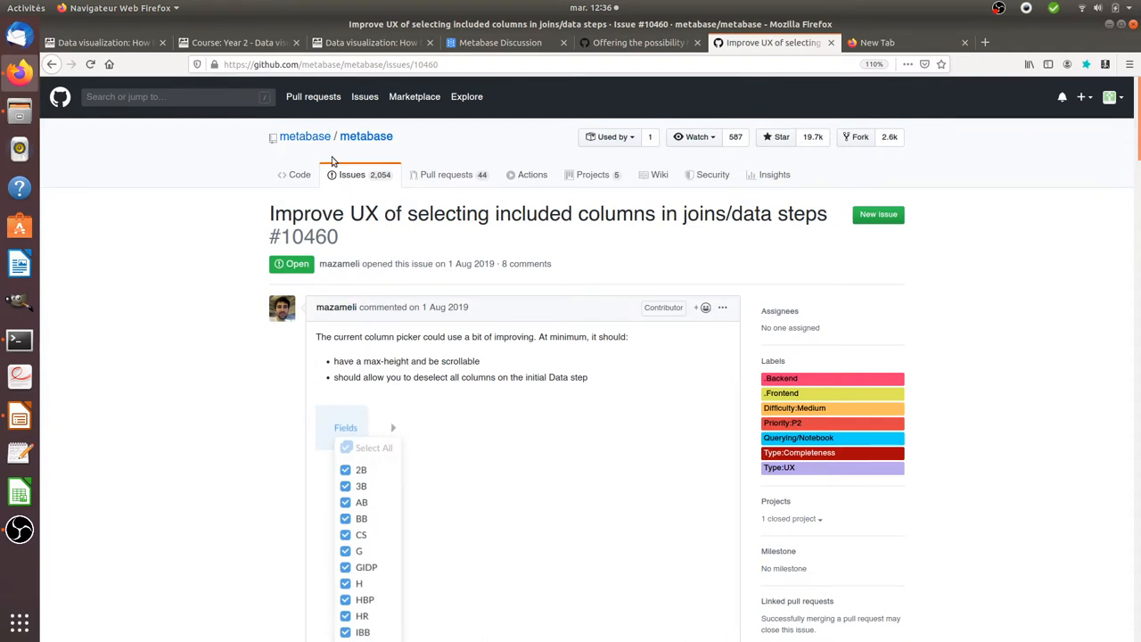
left_click(305, 135)
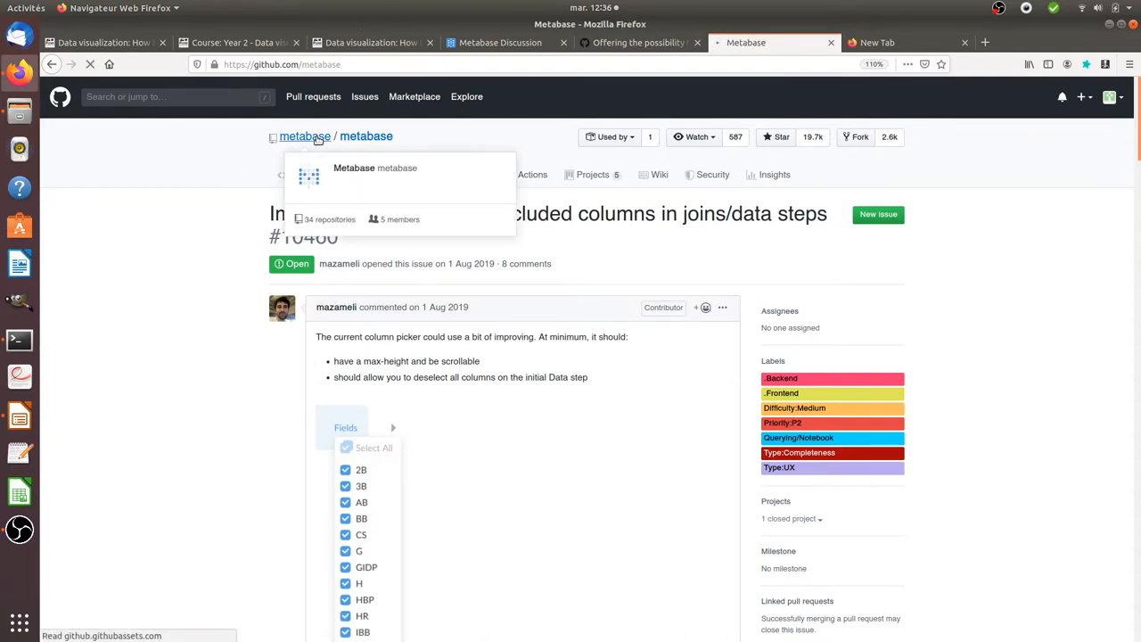
left_click(305, 136)
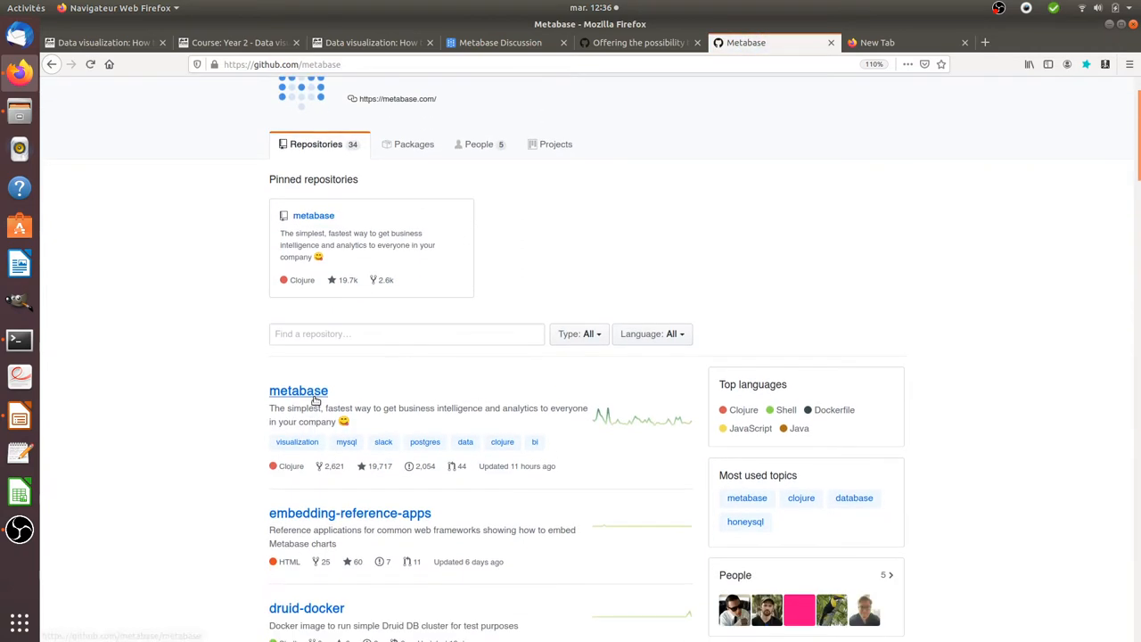
left_click(298, 391)
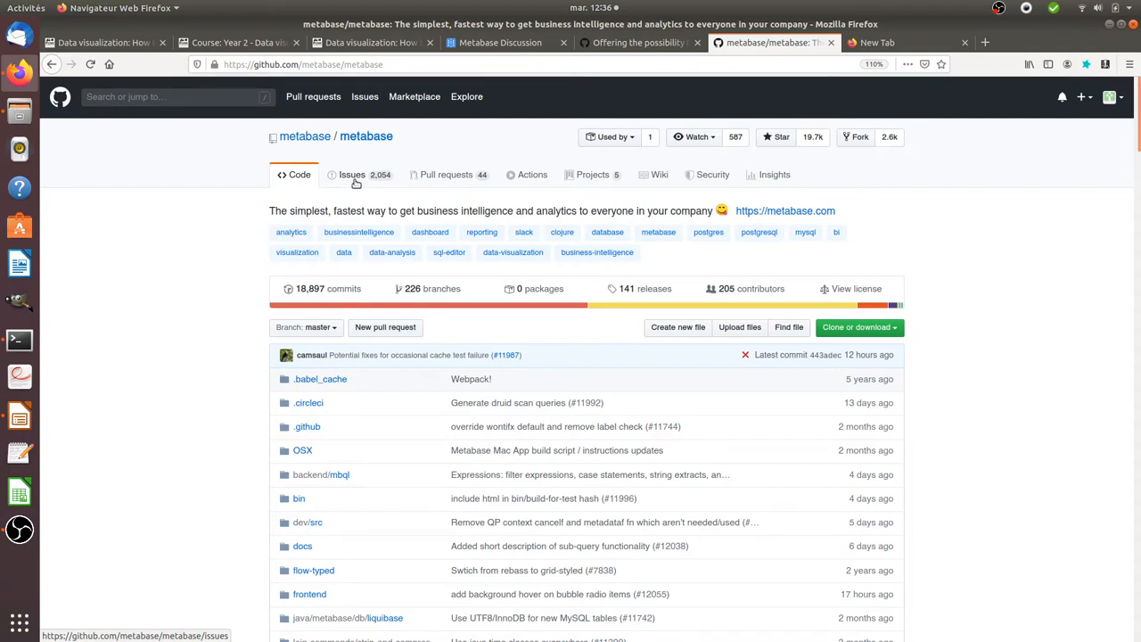
Show the repository's Issues list filtered with is:issue is:open.
left_click(349, 175)
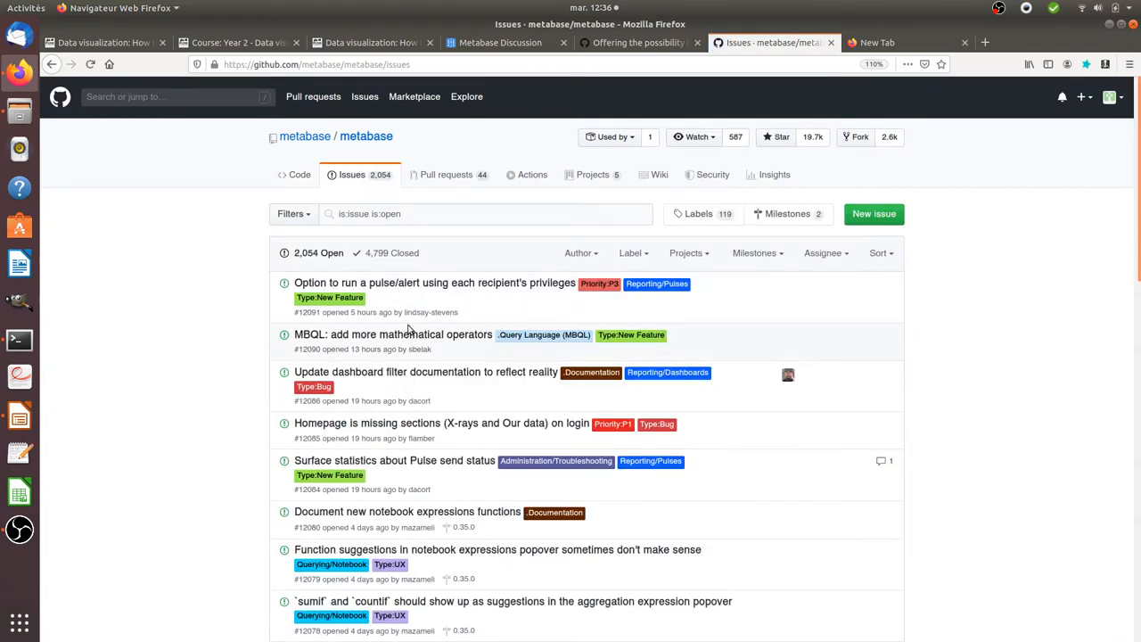
mouse_move(435, 306)
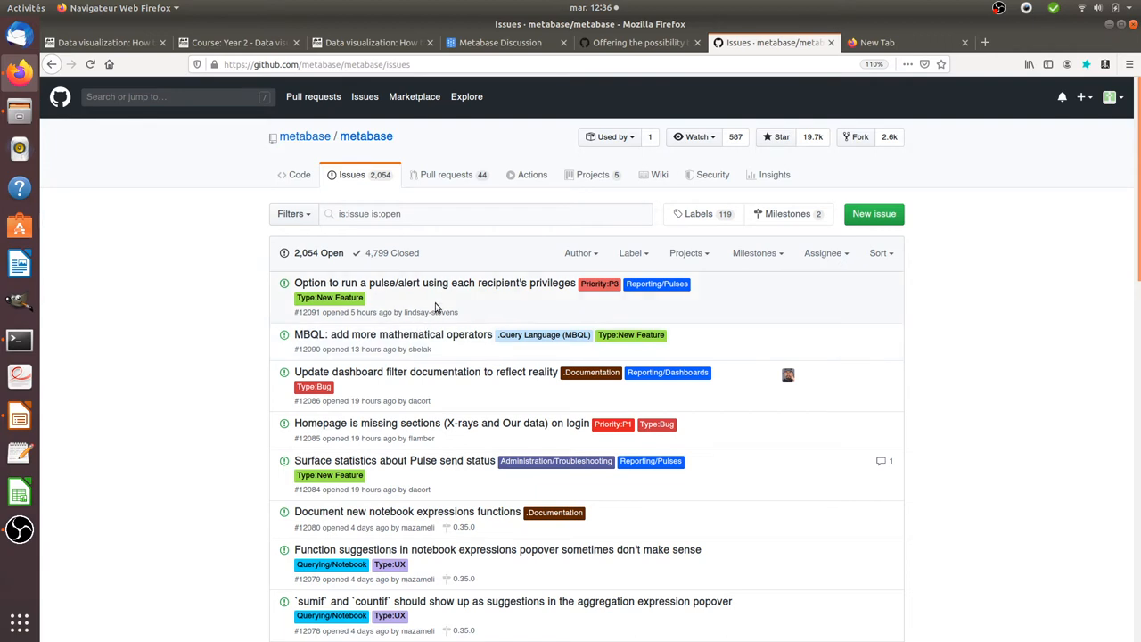
mouse_move(425, 372)
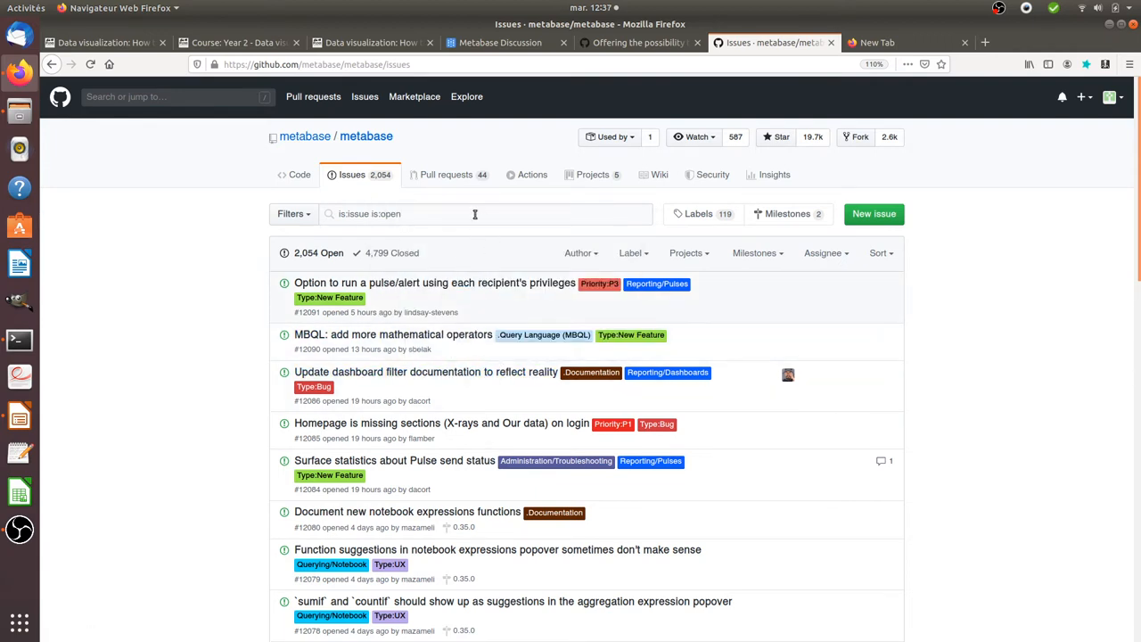
left_click(445, 214)
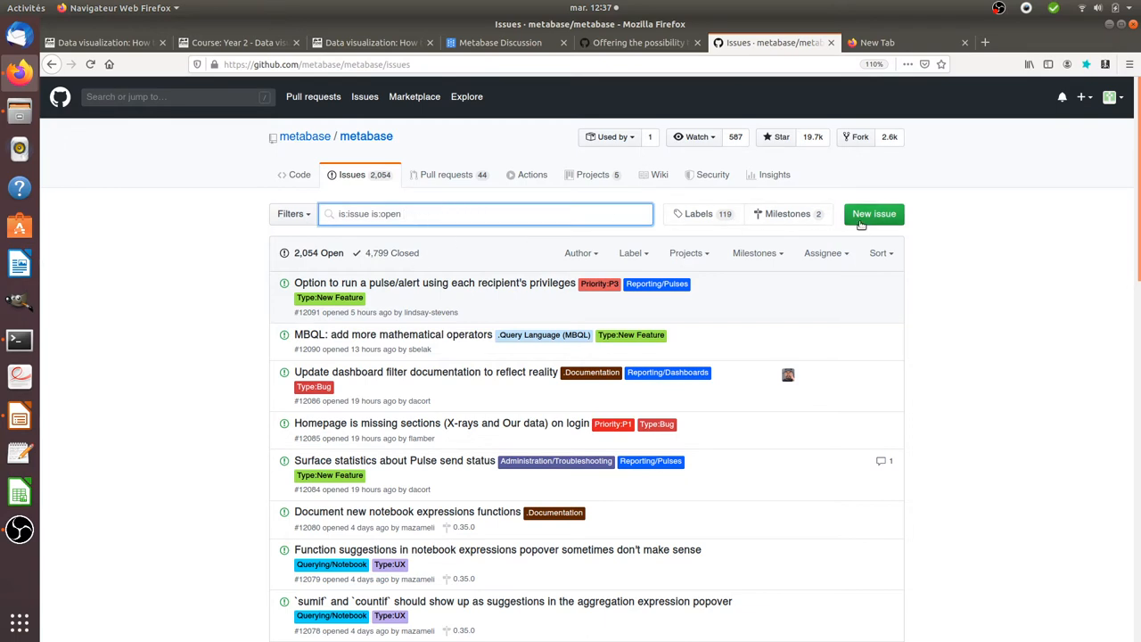
Start a new issue to show the bug report, feature request, questions and security templates.
left_click(874, 214)
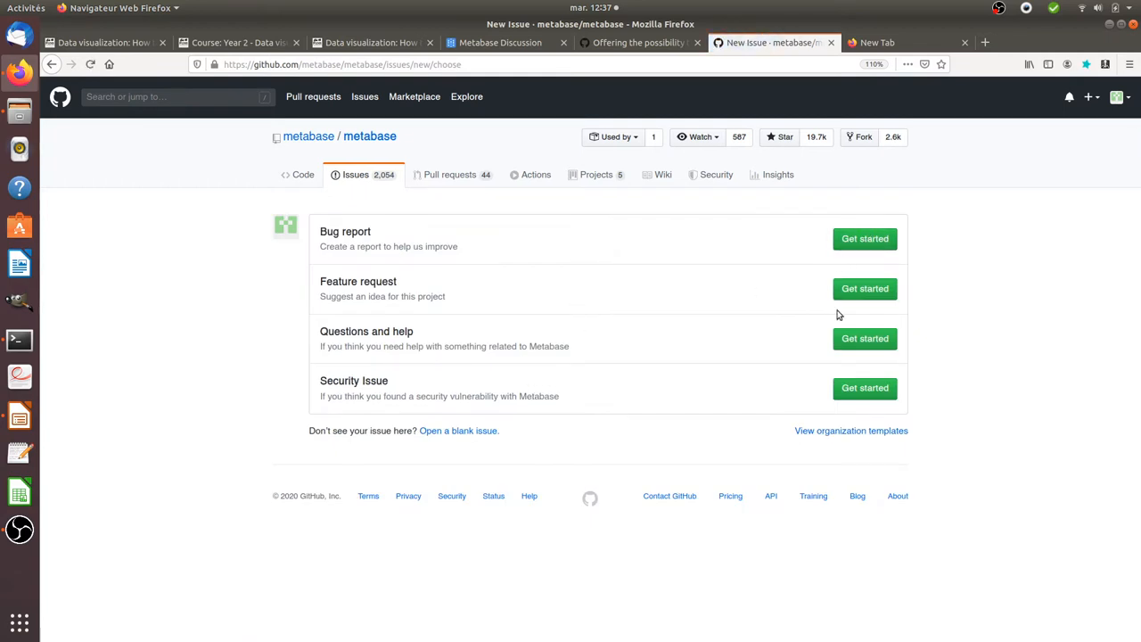
mouse_move(843, 339)
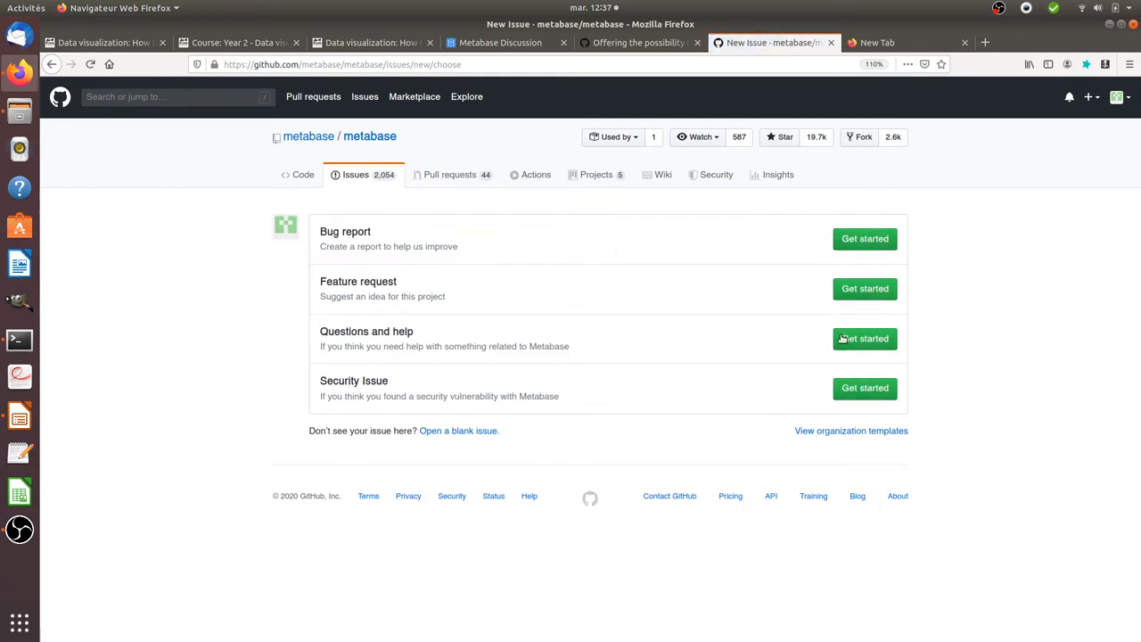
mouse_move(438, 296)
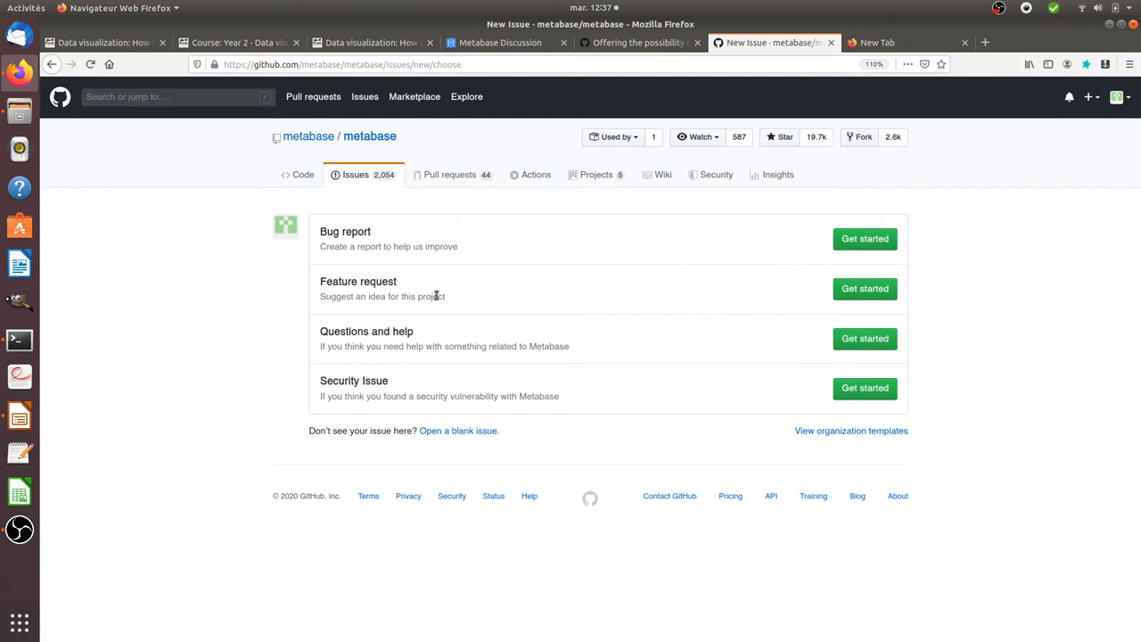
mouse_move(421, 407)
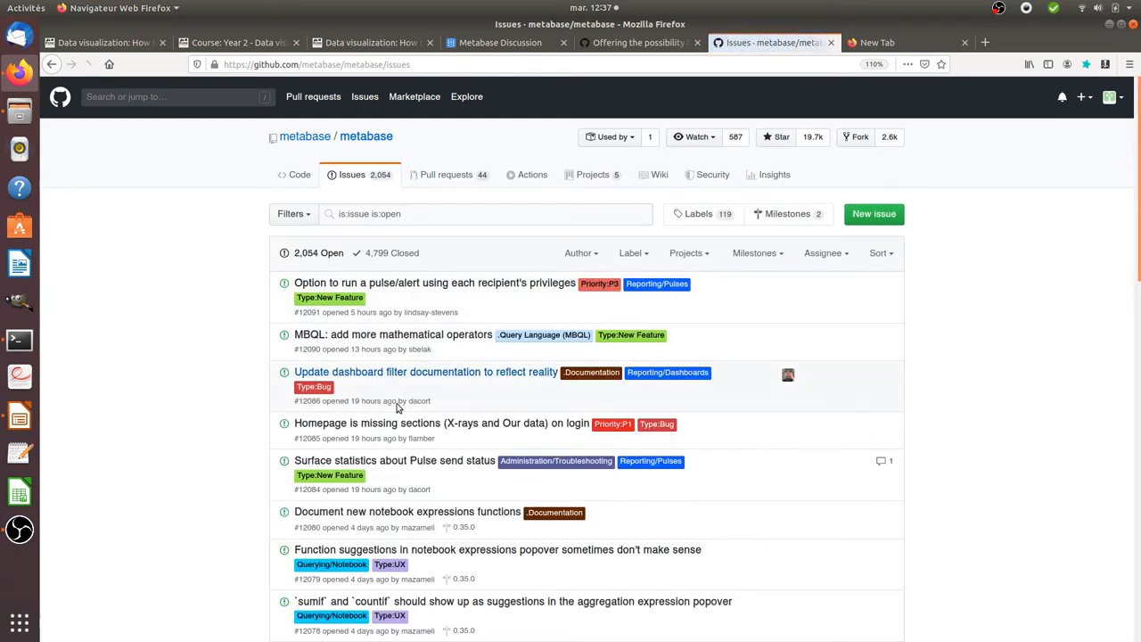
mouse_move(426, 373)
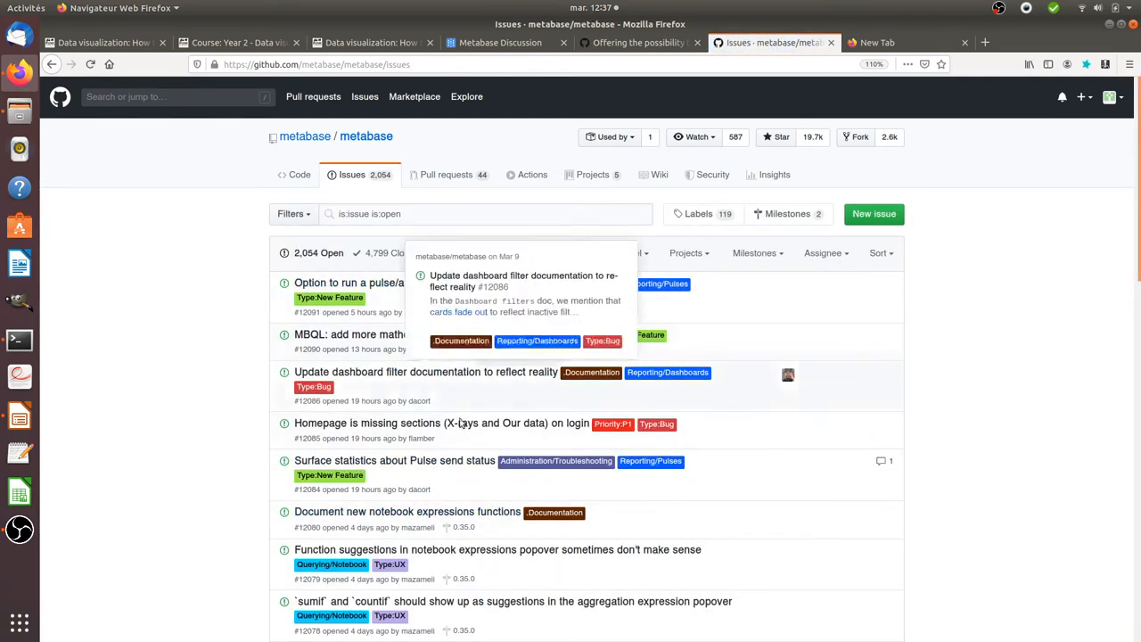
mouse_move(435, 376)
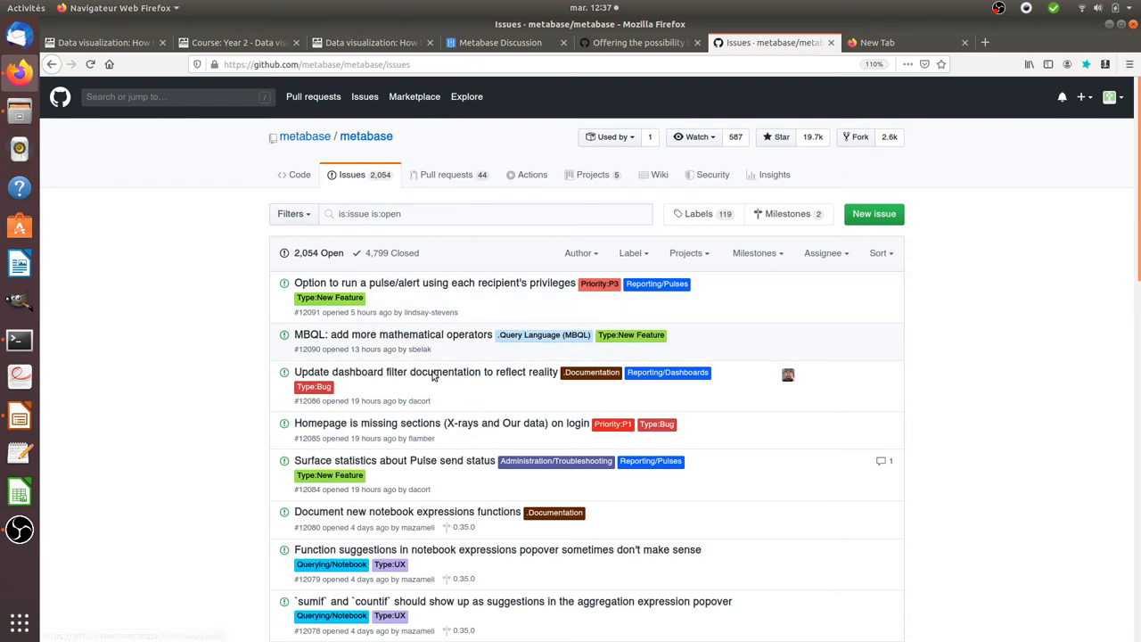
mouse_move(756, 253)
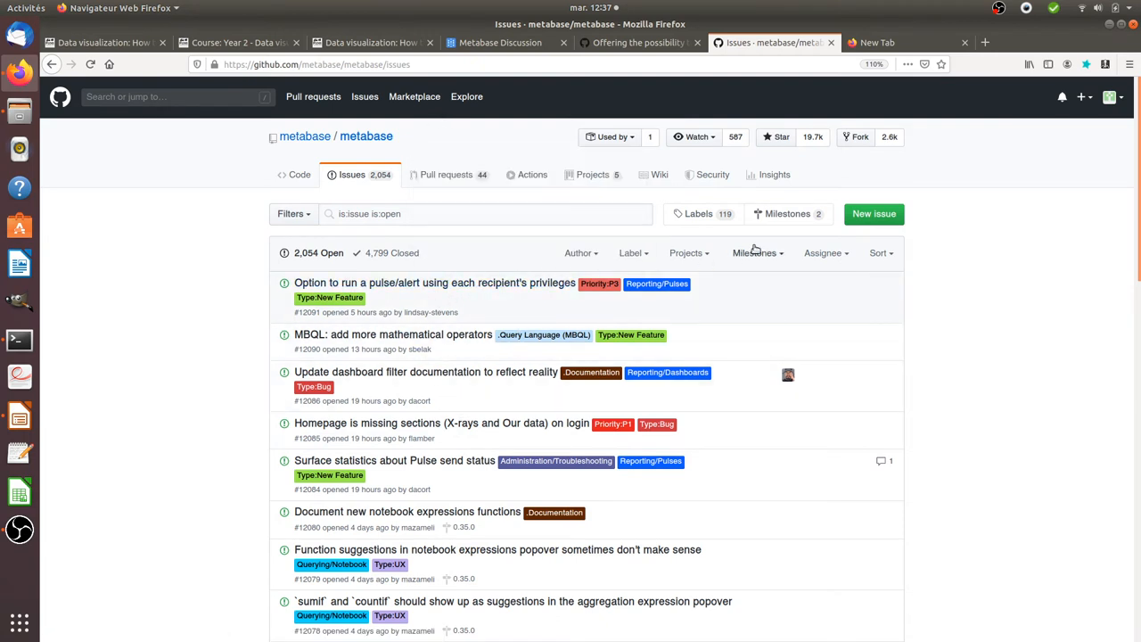
mouse_move(834, 260)
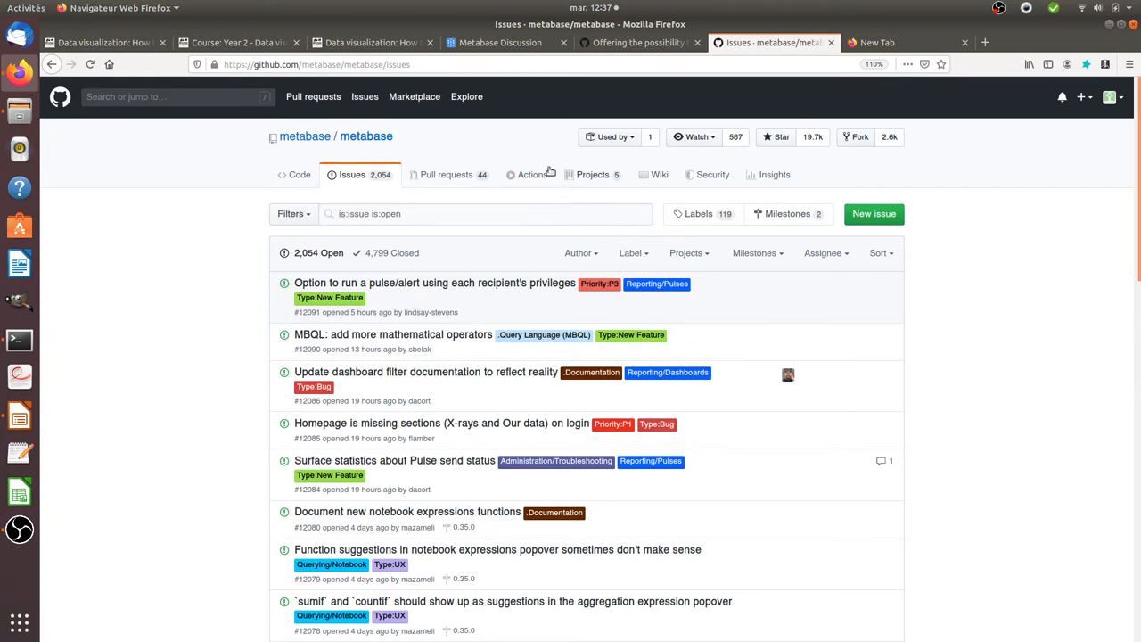
mouse_move(401, 43)
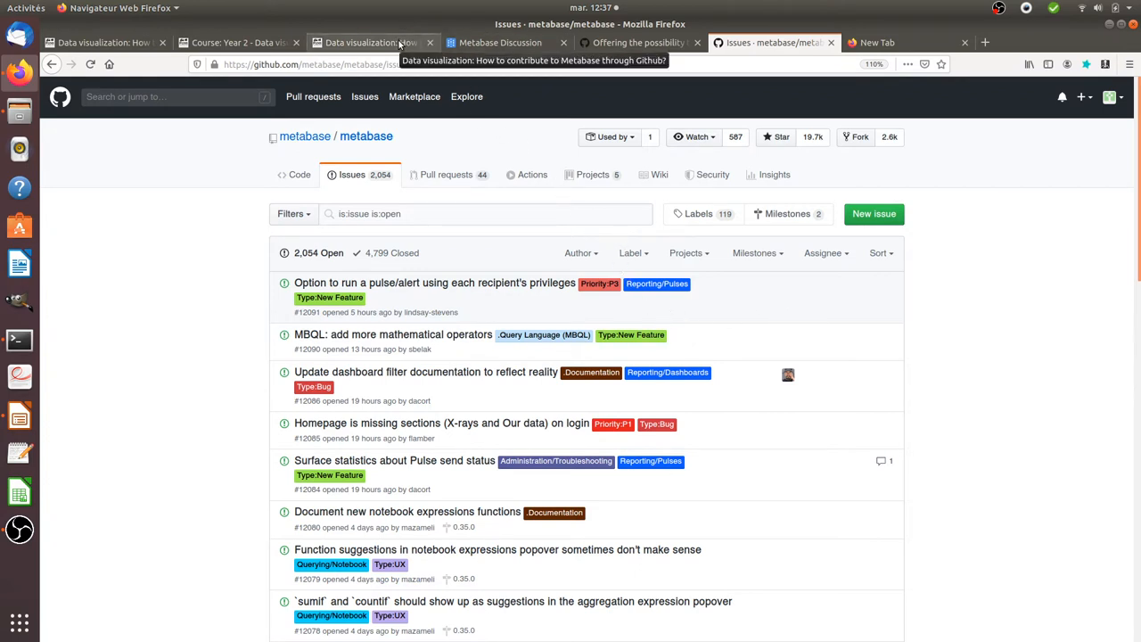
Return to the GitHub tab and bring up issue #10460 on column selection in joins.
left_click(649, 43)
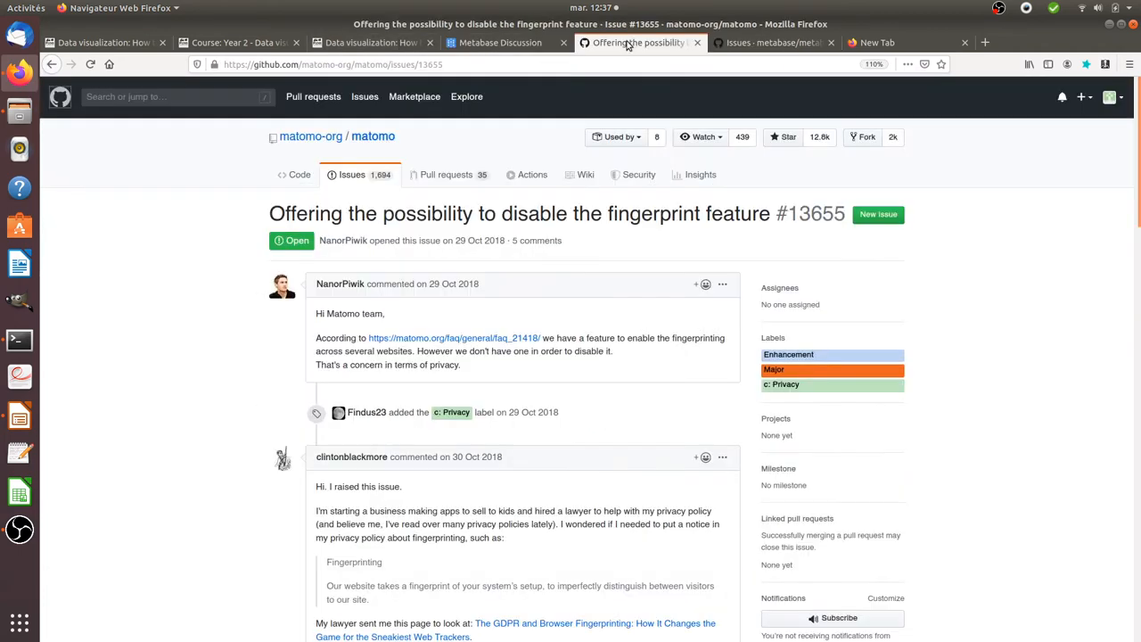
left_click(772, 43)
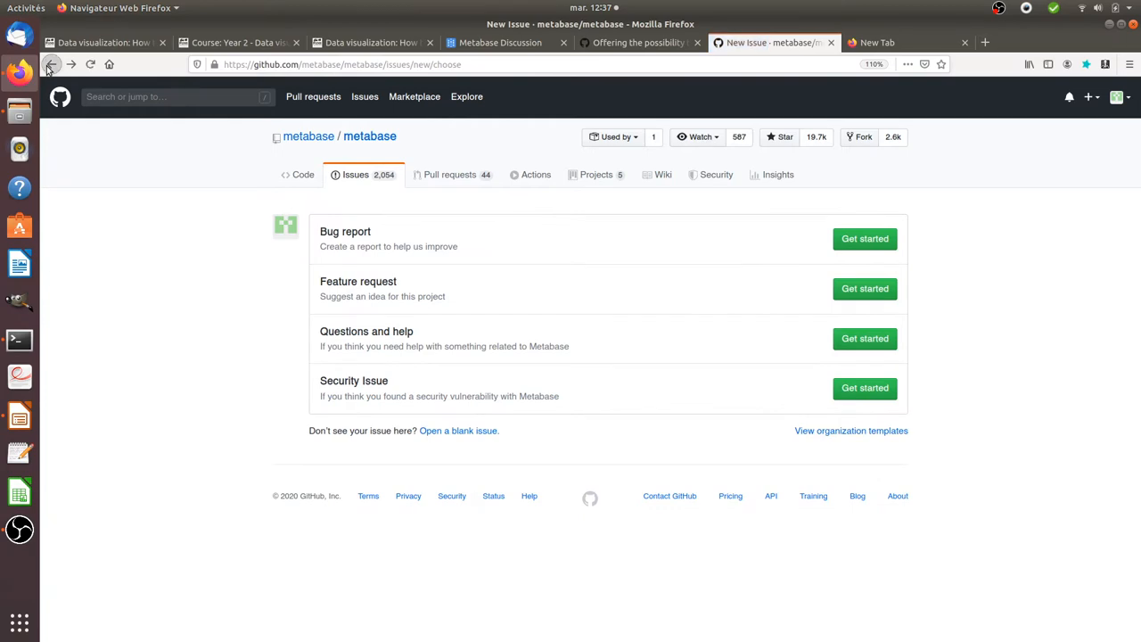
left_click(53, 64)
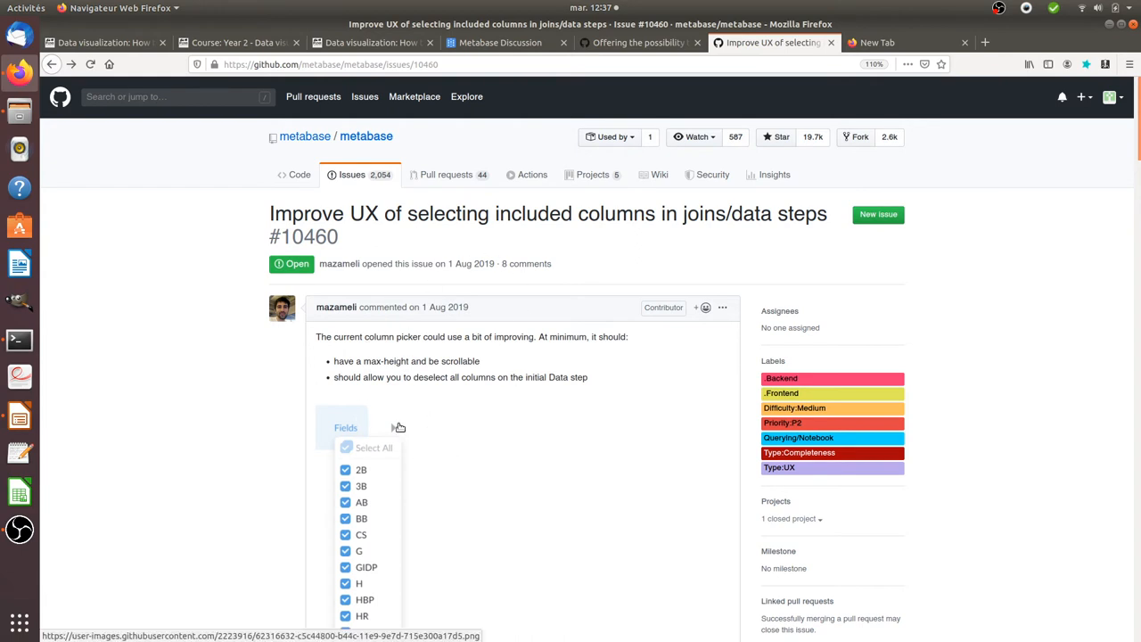
Read through the issue's reactions and comments, then return to the top.
scroll("down", 3)
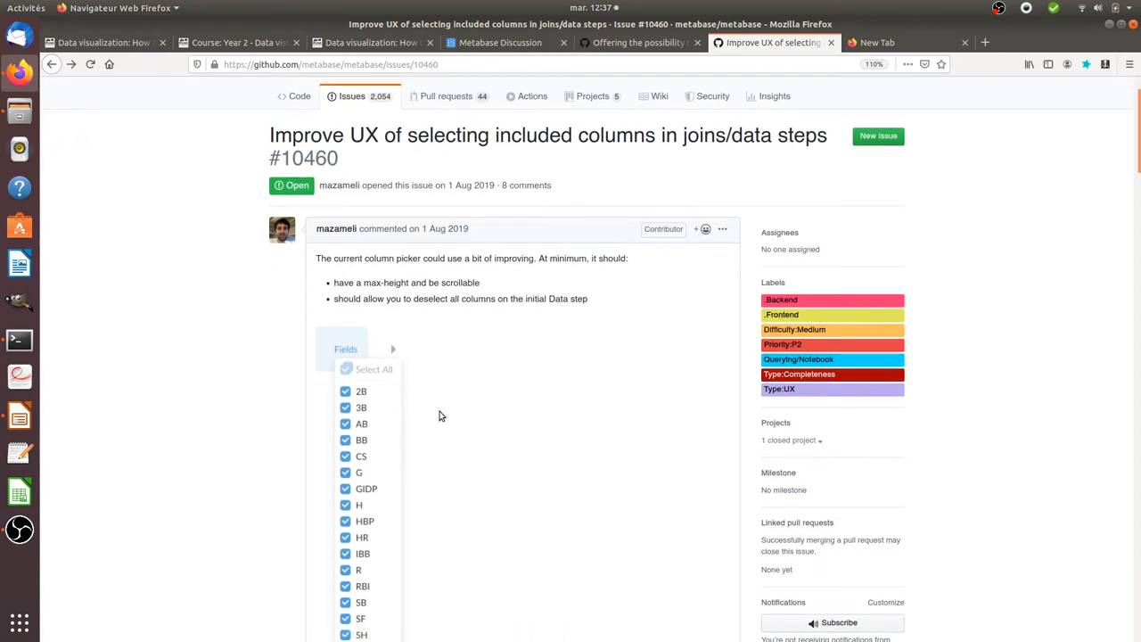
scroll("down", 3)
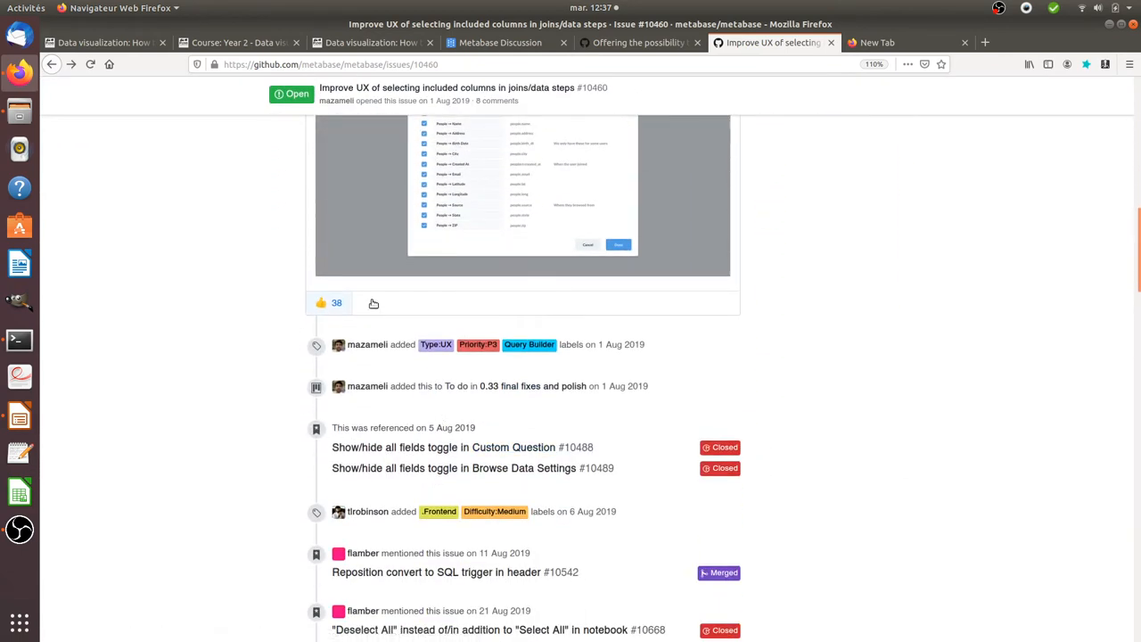
mouse_move(328, 303)
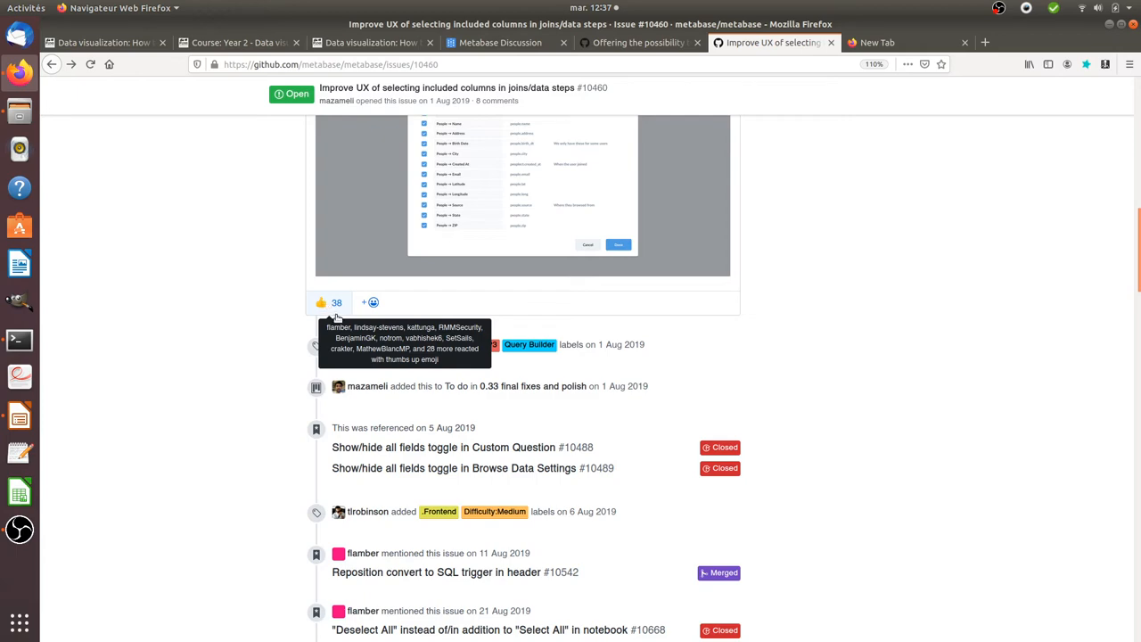
scroll("down", 3)
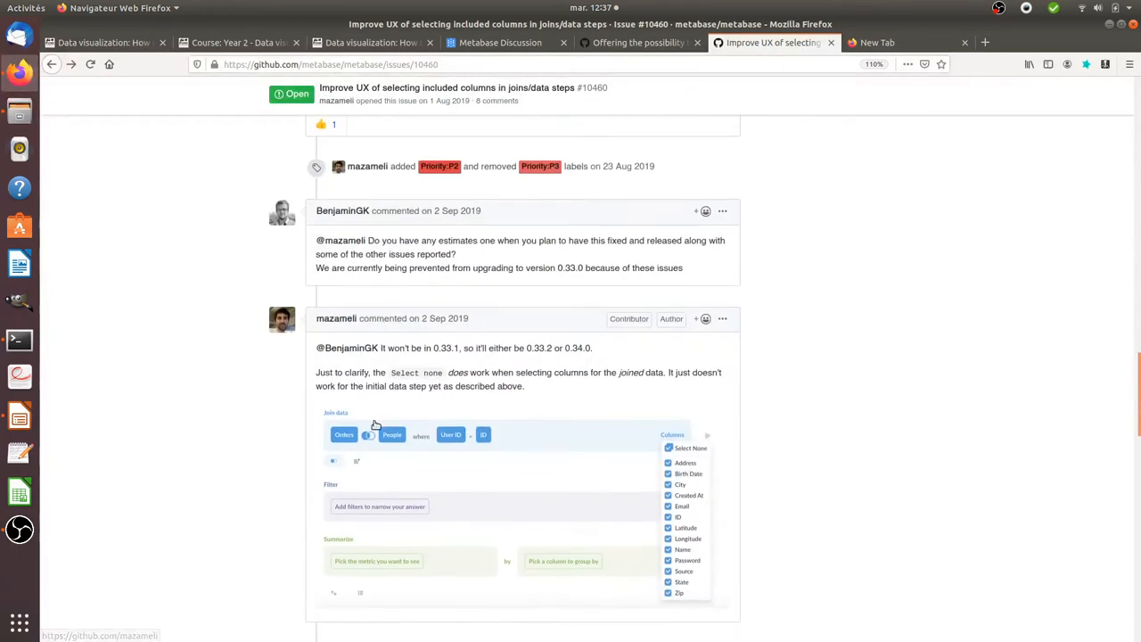
scroll("down", 3)
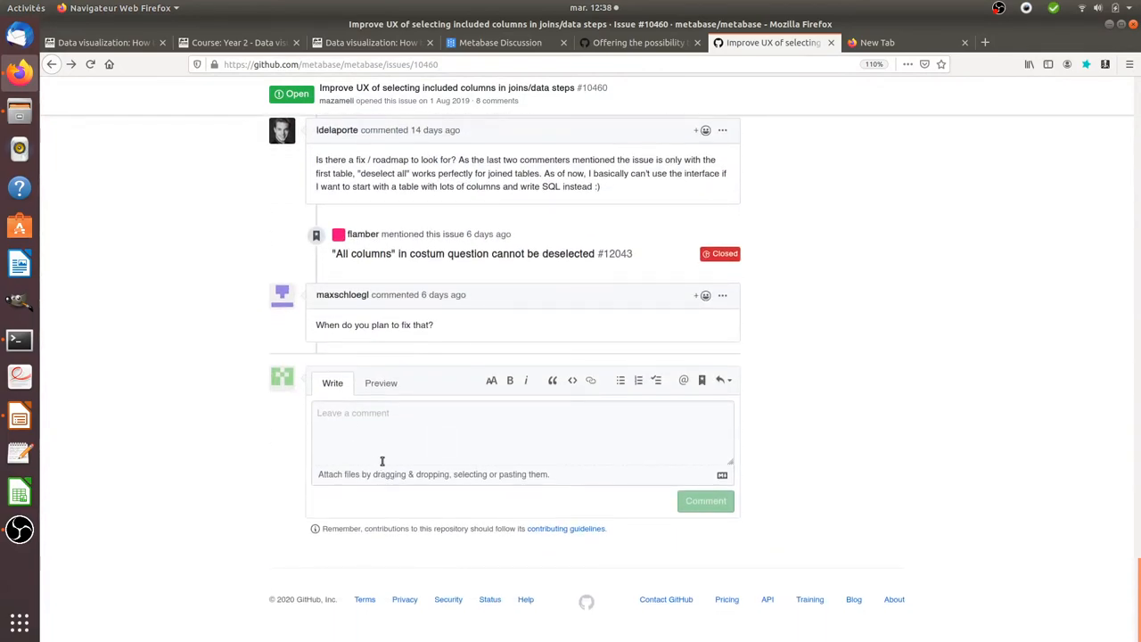
left_click(706, 502)
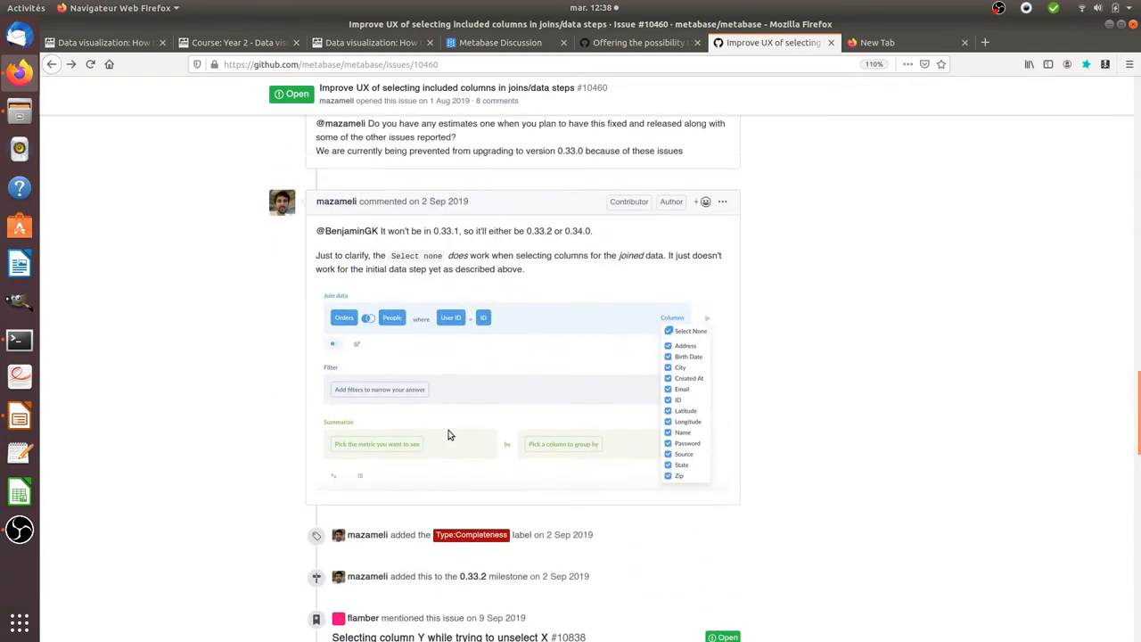
scroll("up", 3)
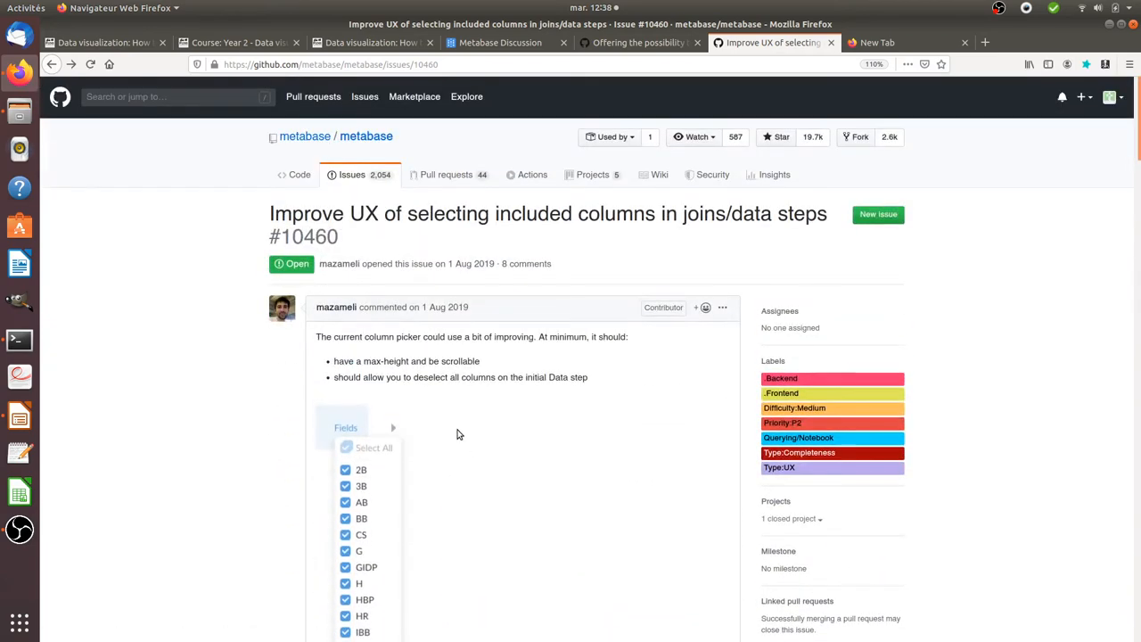
mouse_move(278, 400)
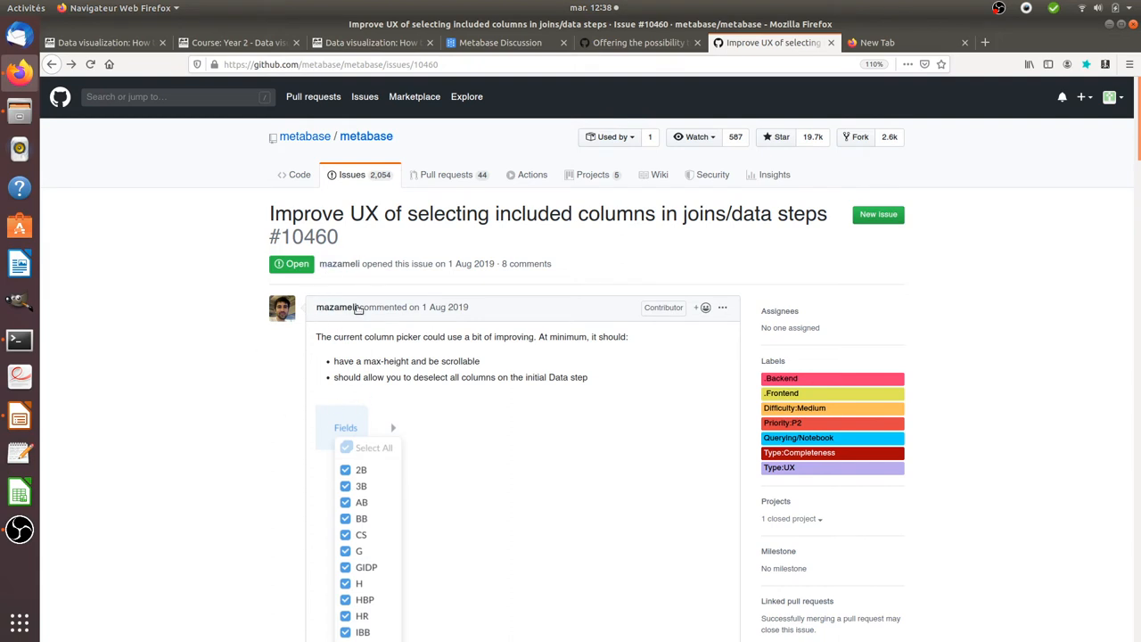
Briefly show the Matomo fingerprint issue #13655, then return to Metabase issue #10460.
left_click(631, 43)
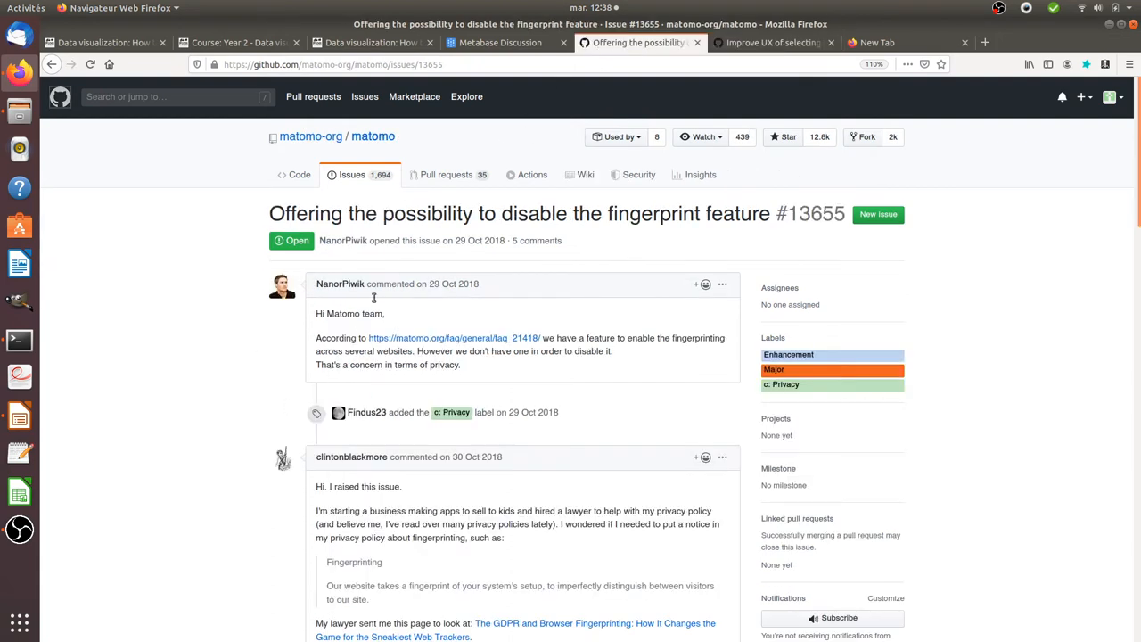
mouse_move(428, 304)
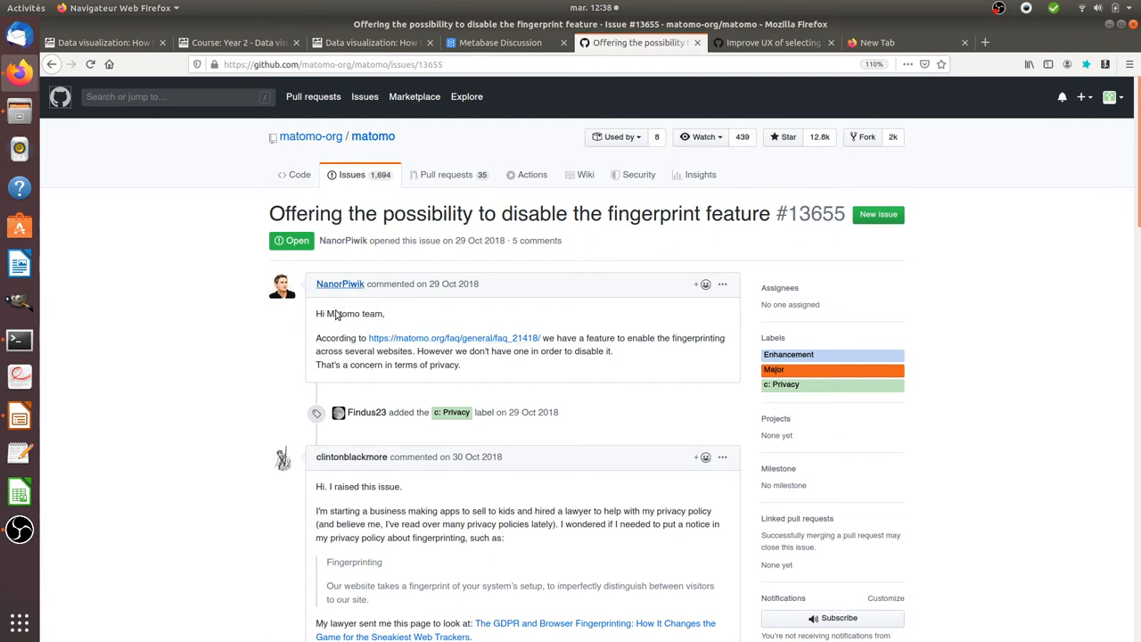
mouse_move(417, 342)
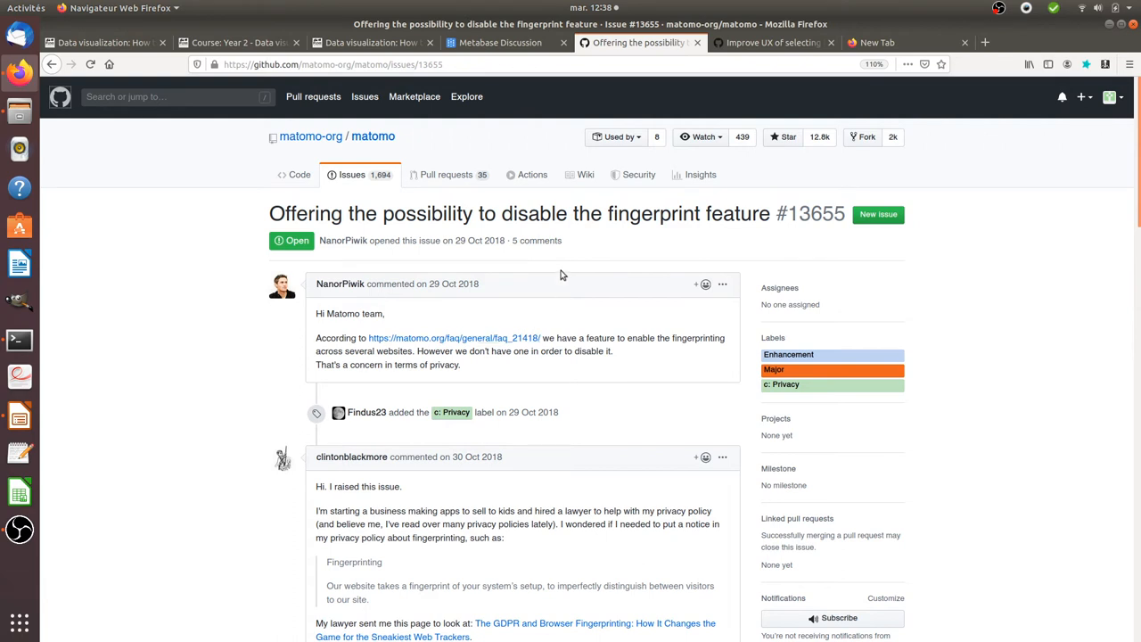
mouse_move(509, 292)
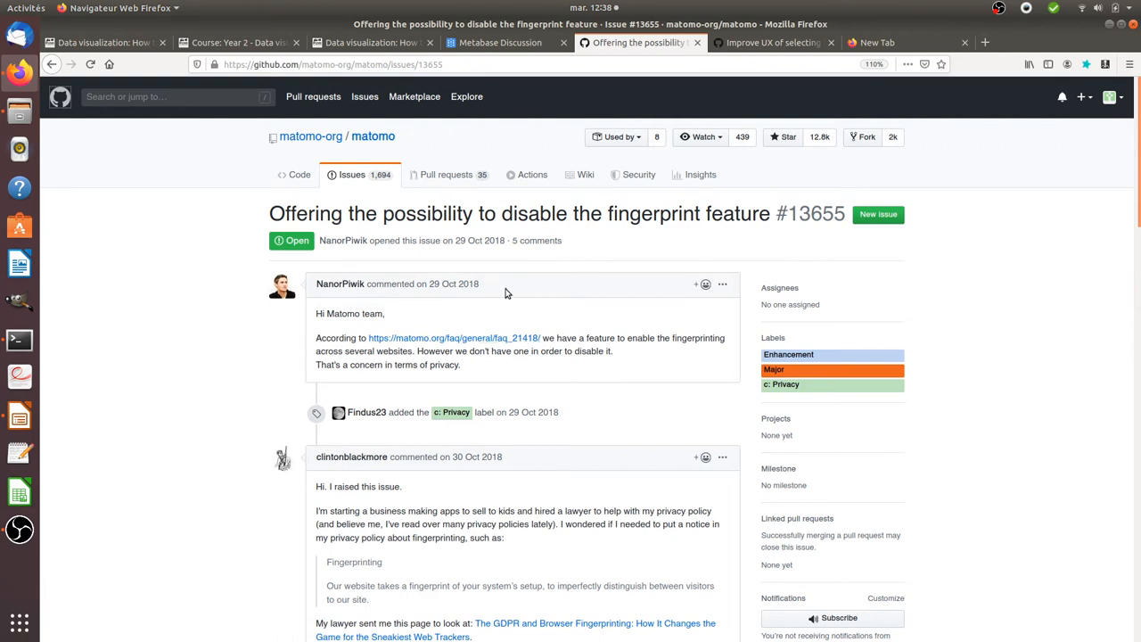
mouse_move(546, 283)
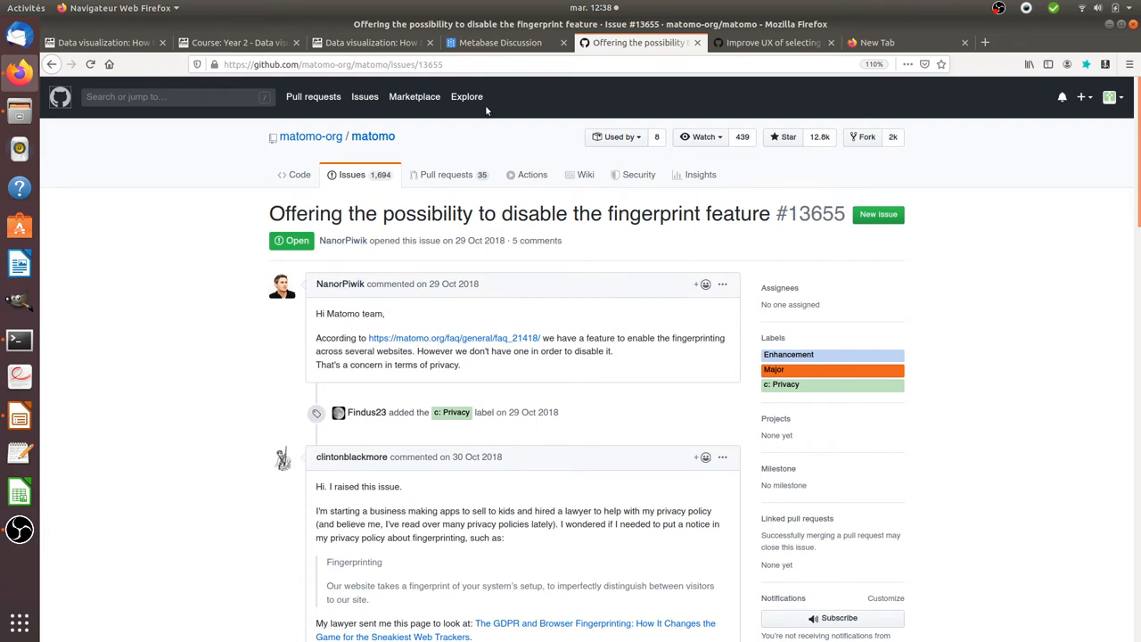
mouse_move(724, 57)
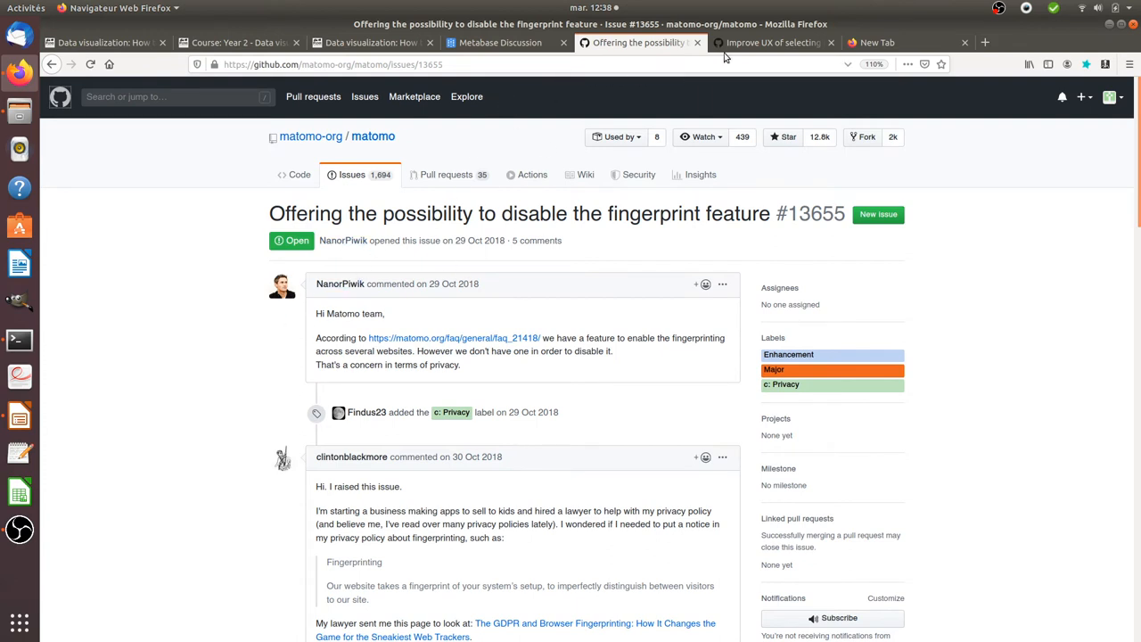
left_click(772, 43)
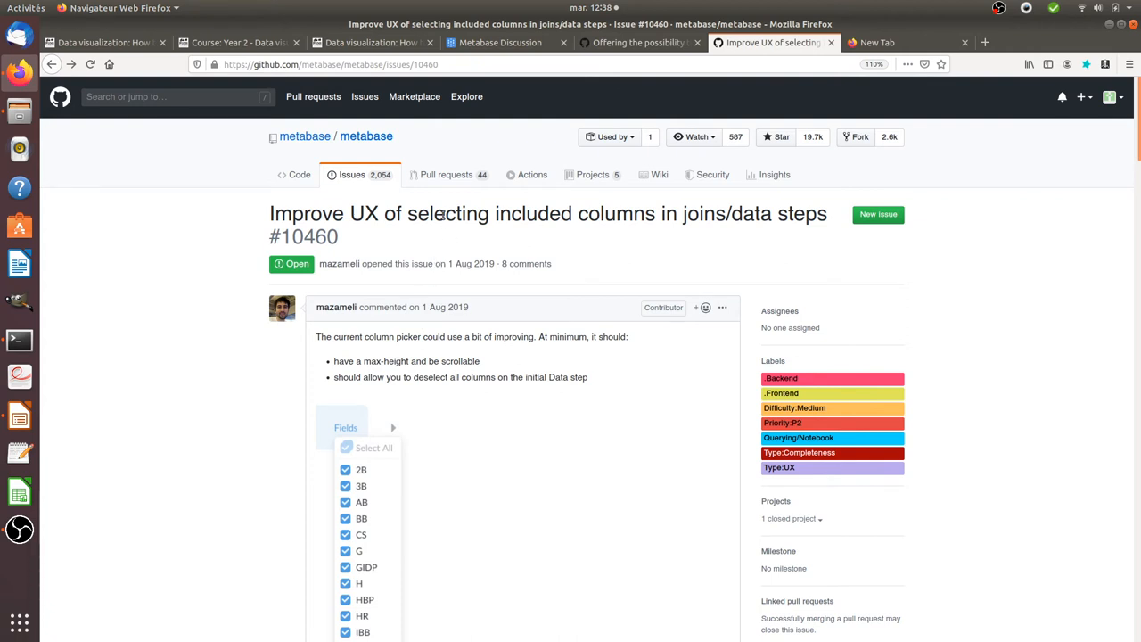
From the Issues list, show Milestones and open the 0.35.0 milestone (59 open, 44 closed).
left_click(353, 175)
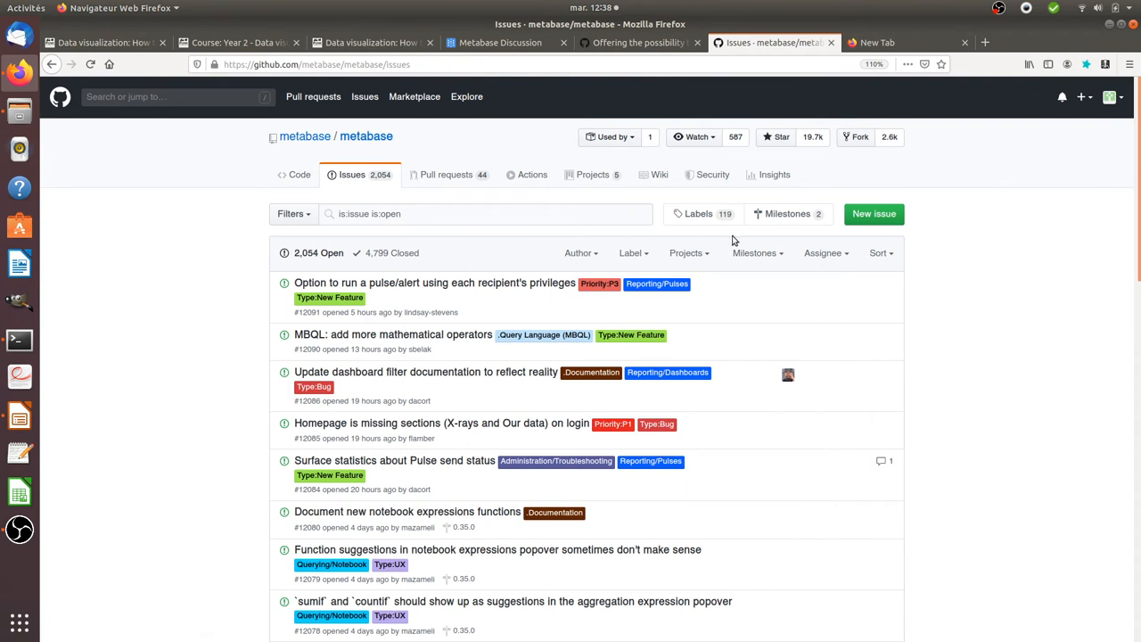
left_click(789, 214)
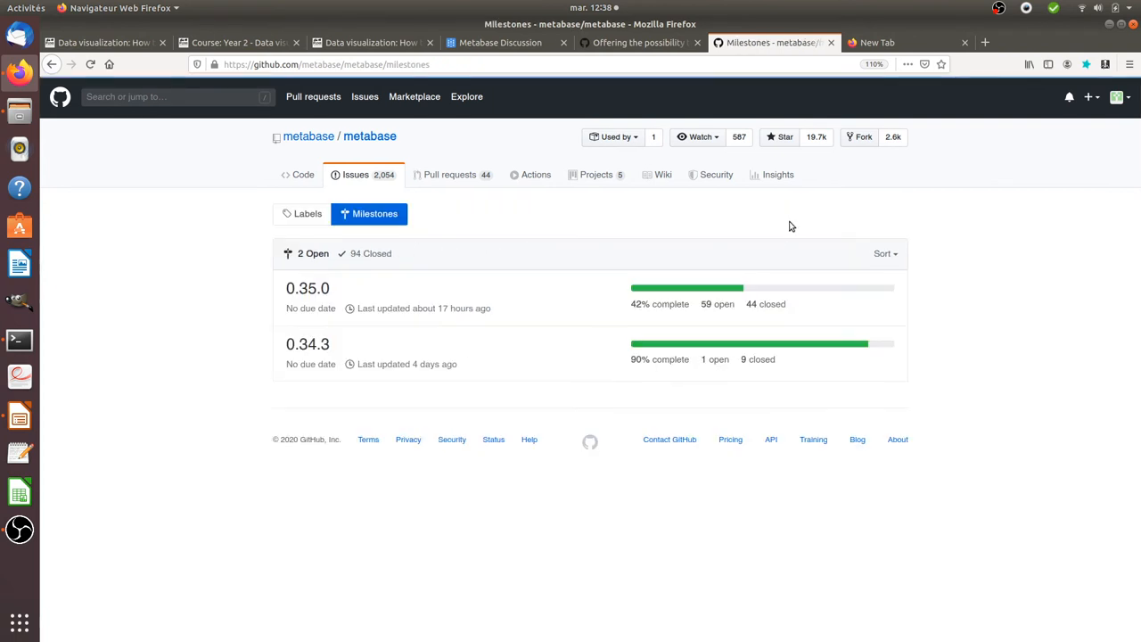
mouse_move(306, 289)
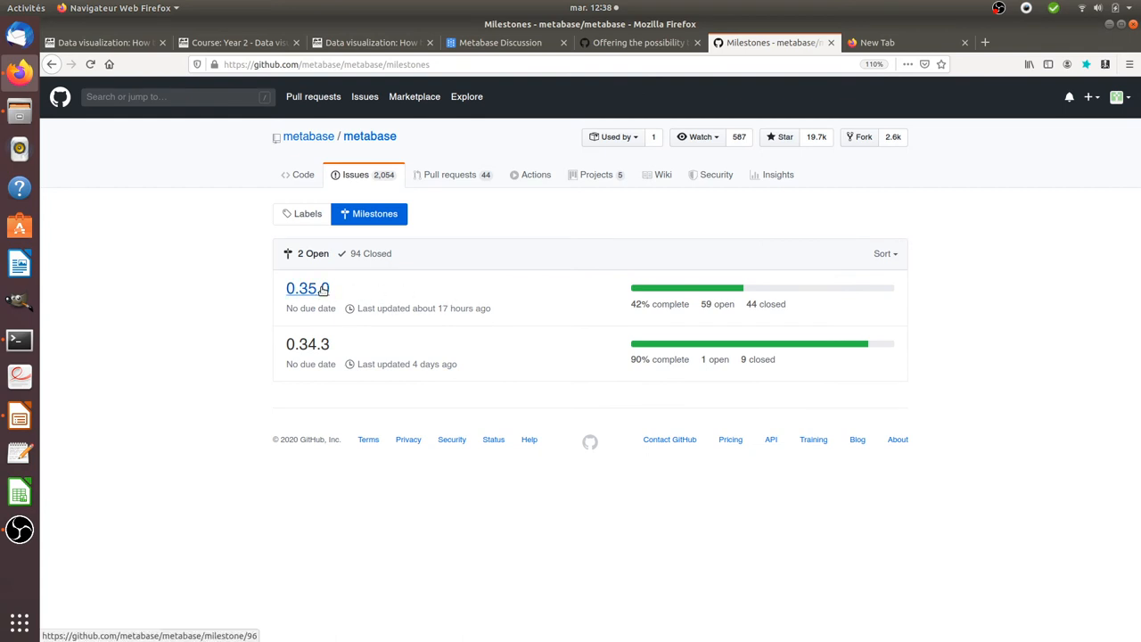
left_click(307, 289)
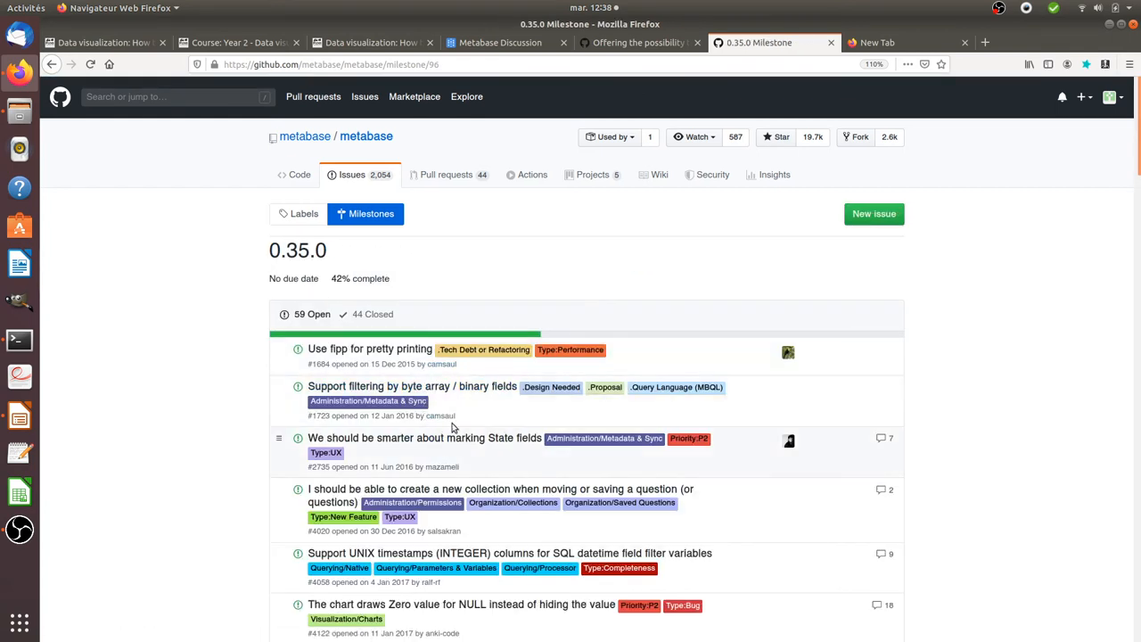
mouse_move(437, 404)
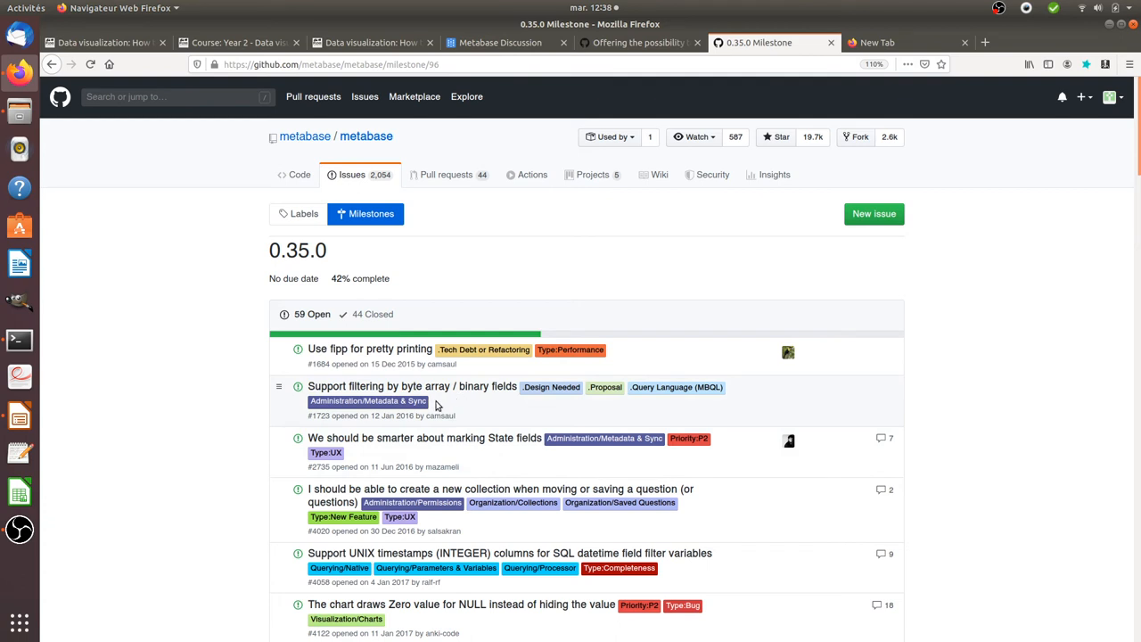
mouse_move(381, 348)
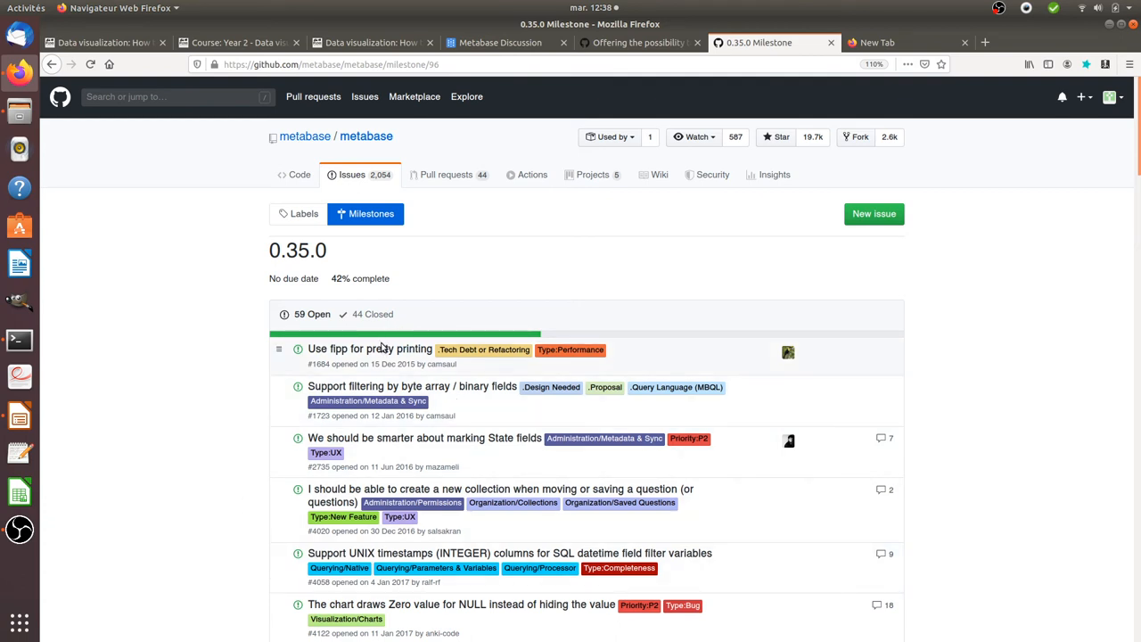
mouse_move(428, 259)
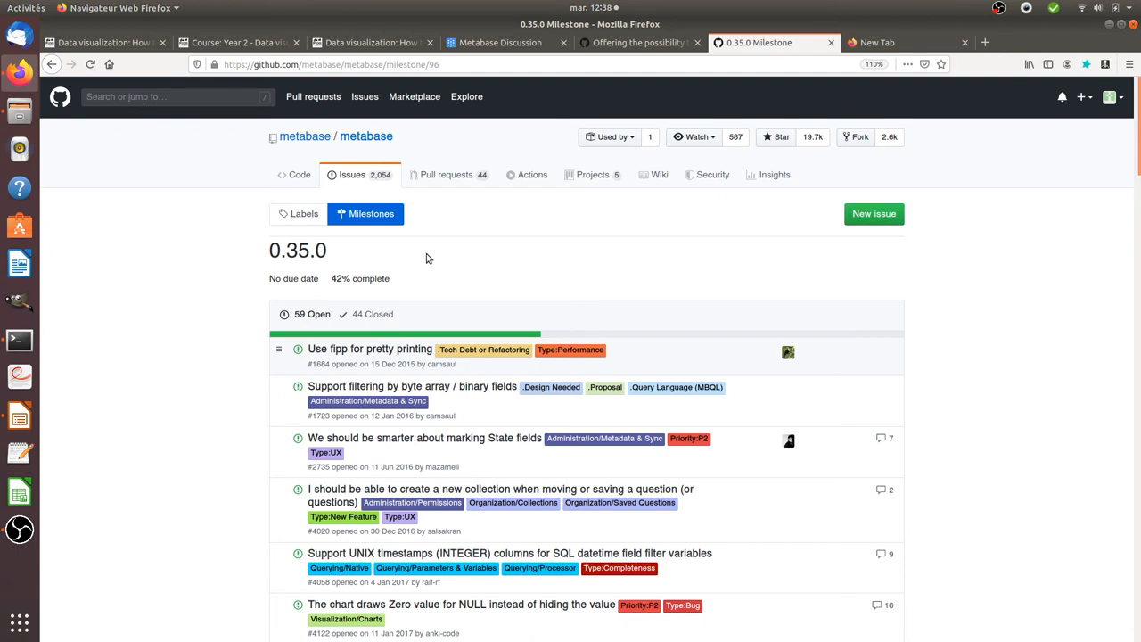
mouse_move(439, 275)
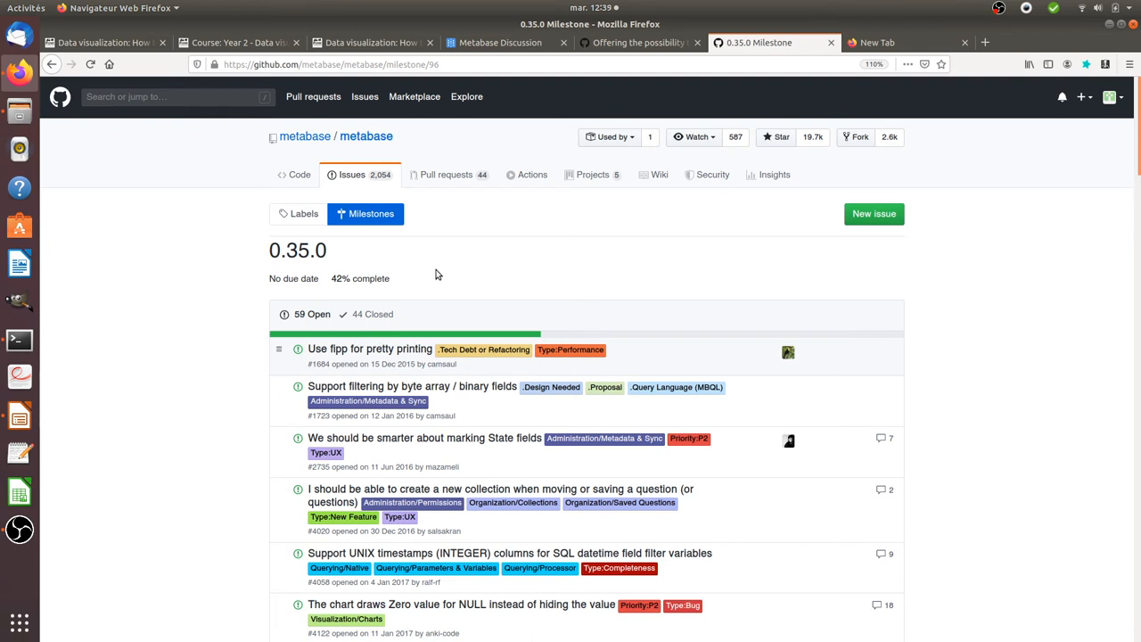
mouse_move(410, 307)
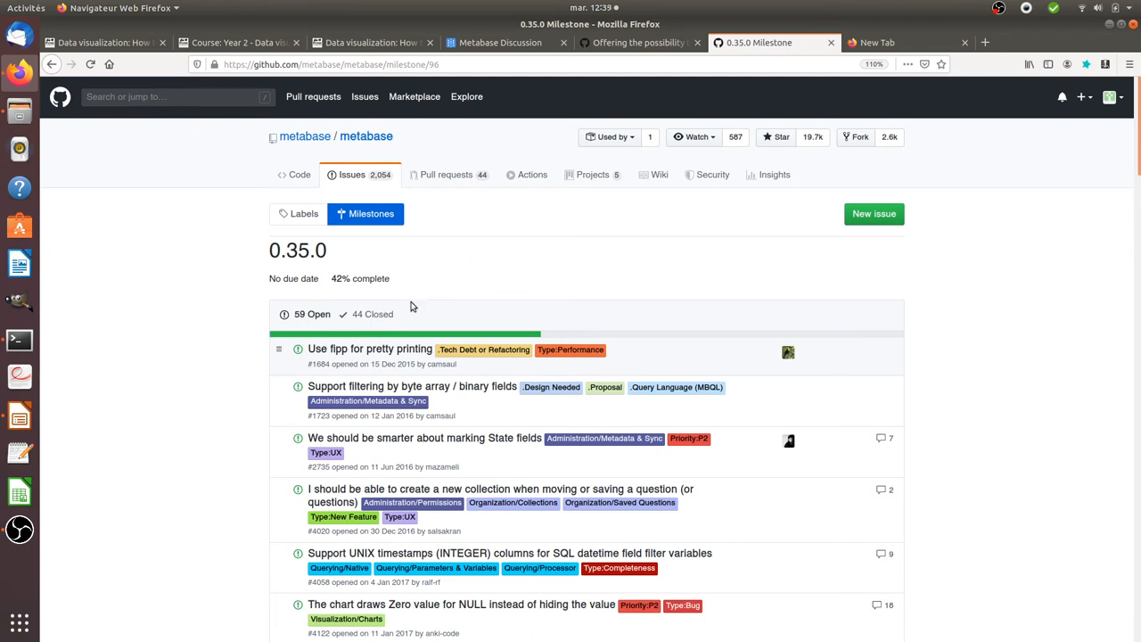
mouse_move(457, 278)
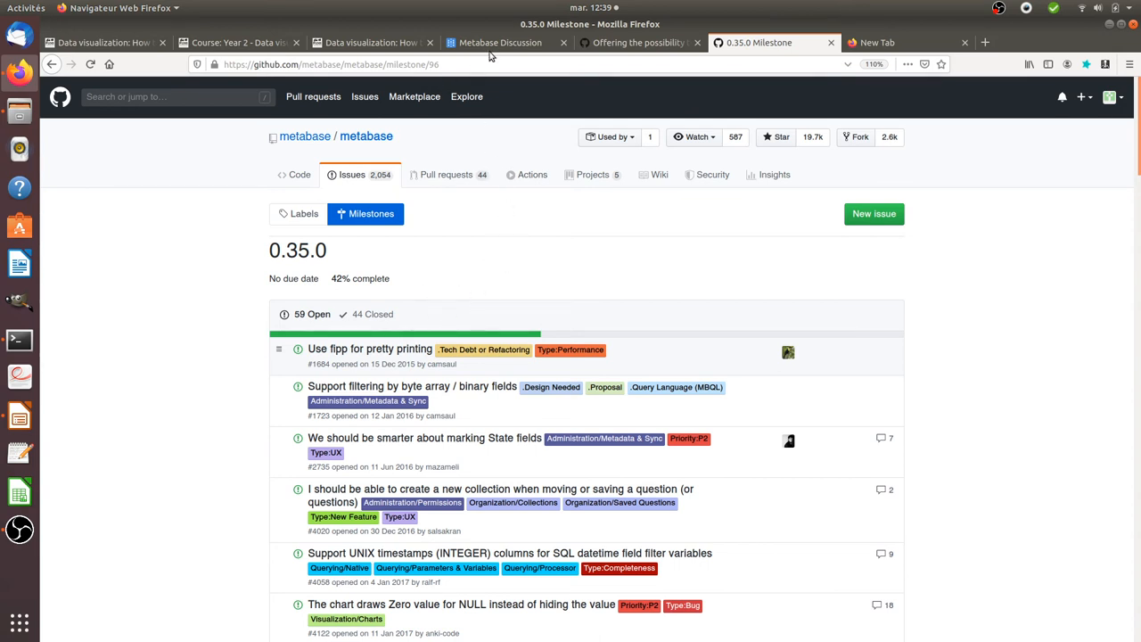
Switch to the Metabase Discourse forum showing its Latest topics list.
left_click(499, 43)
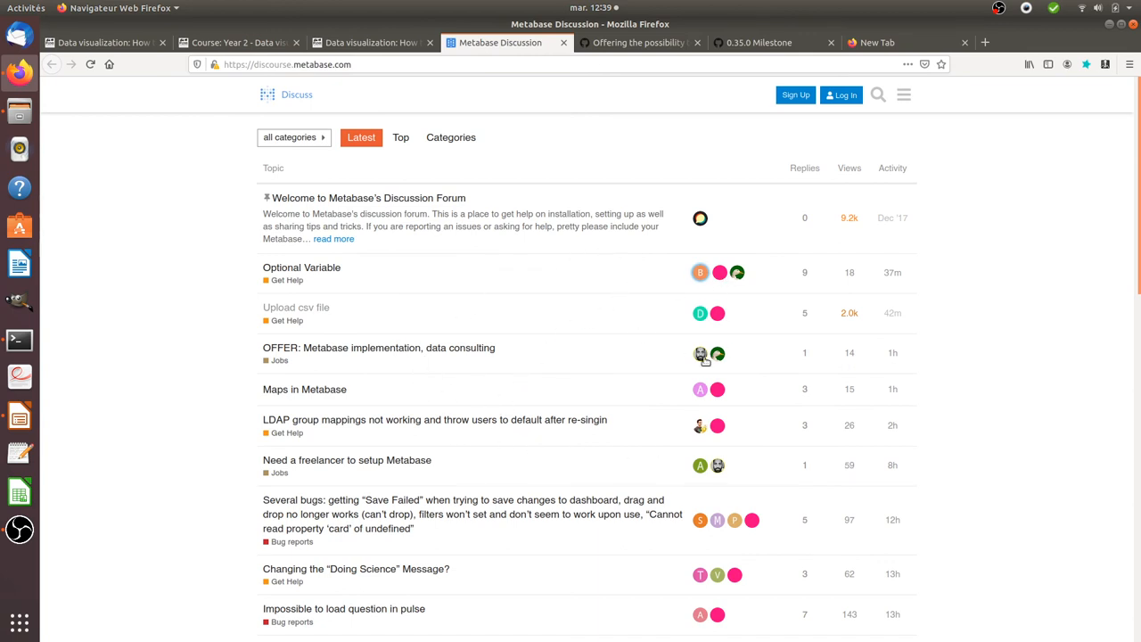
mouse_move(532, 426)
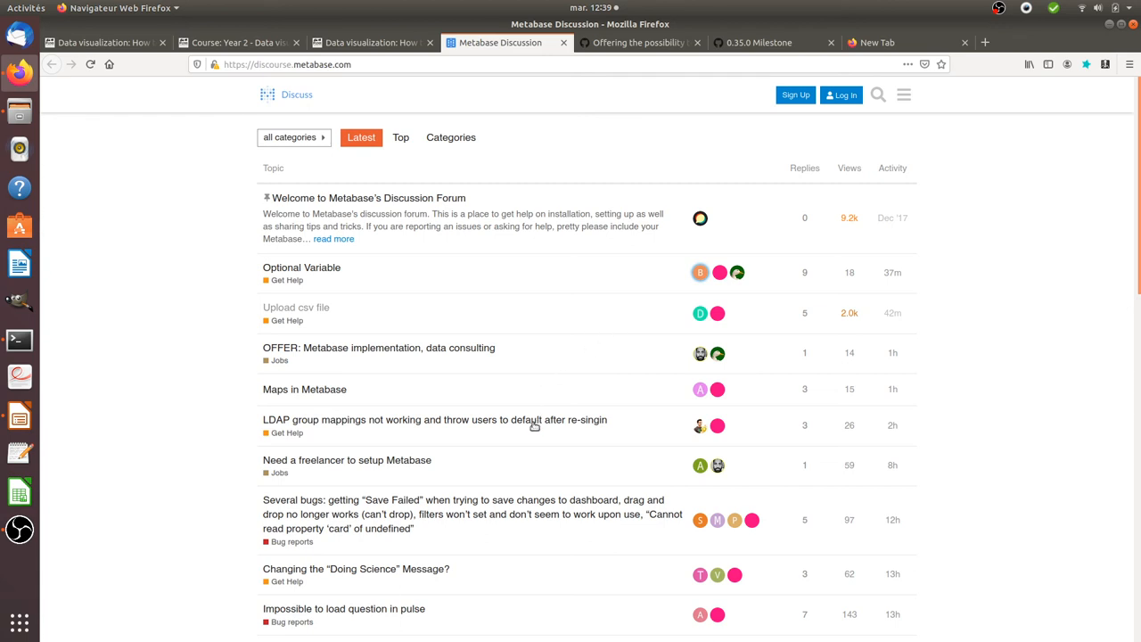
mouse_move(525, 425)
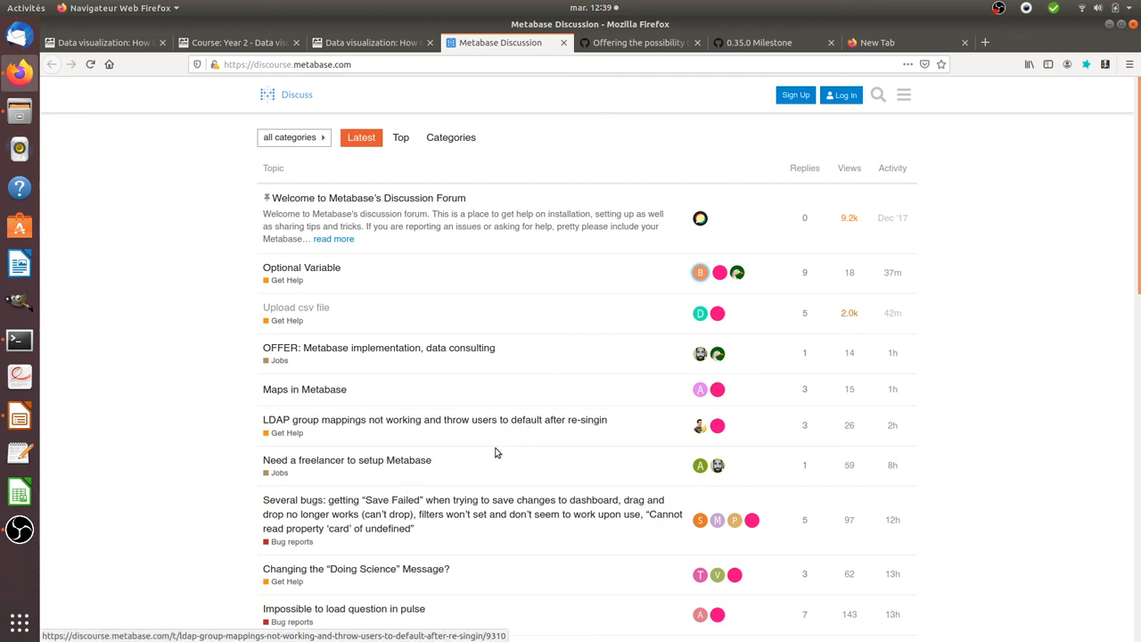
mouse_move(460, 430)
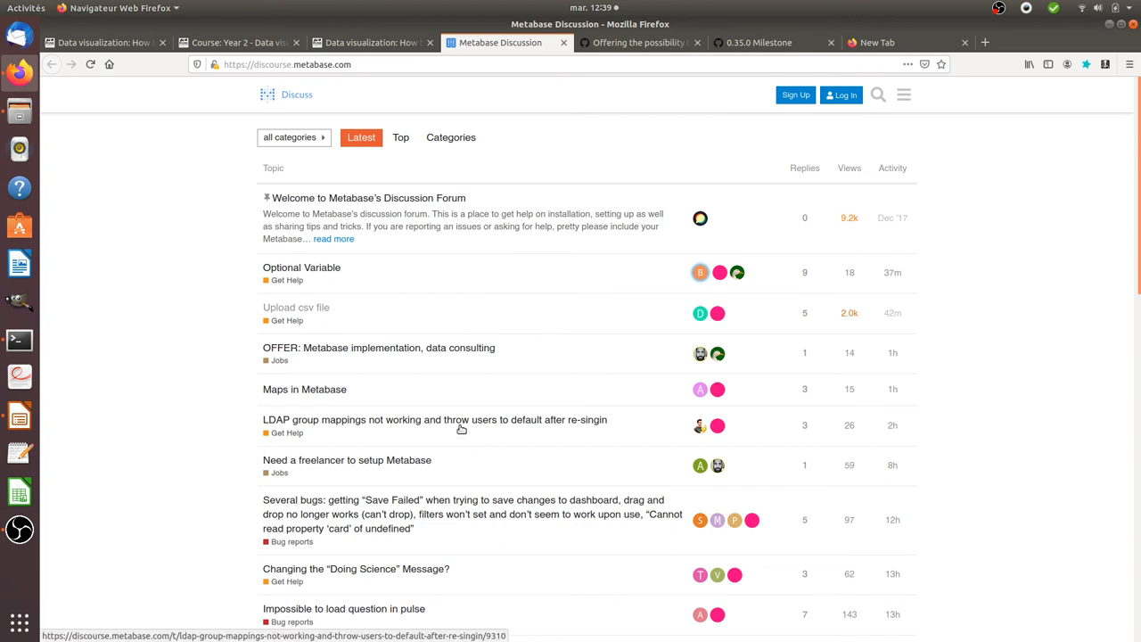
mouse_move(289, 311)
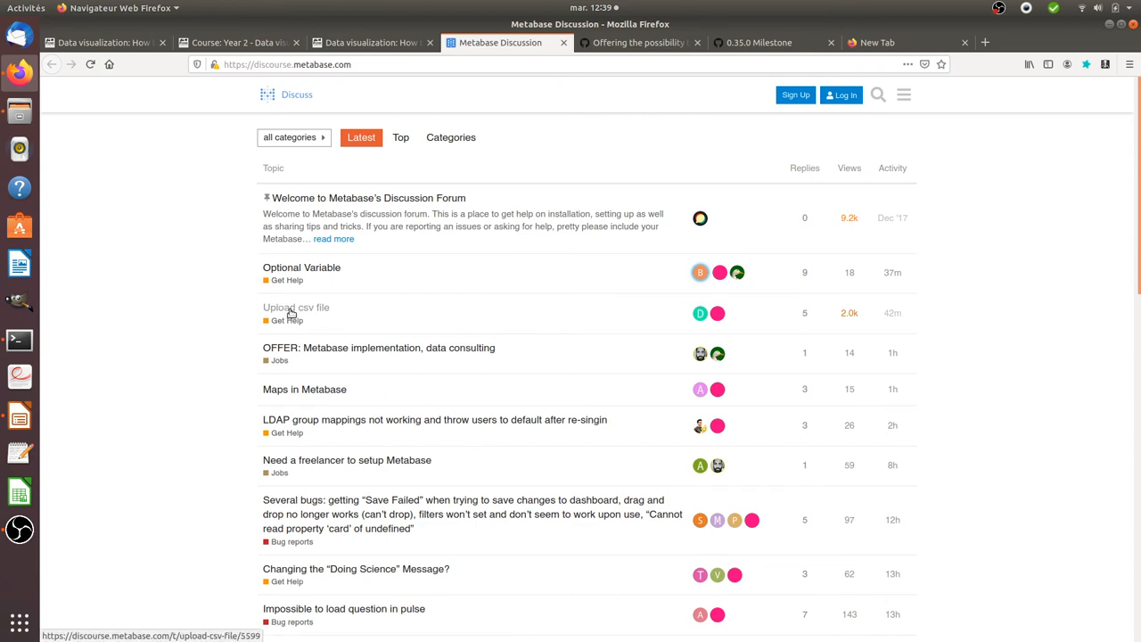
Read through the 'Upload csv file' topic's replies, then return to the Moodle lesson.
left_click(296, 307)
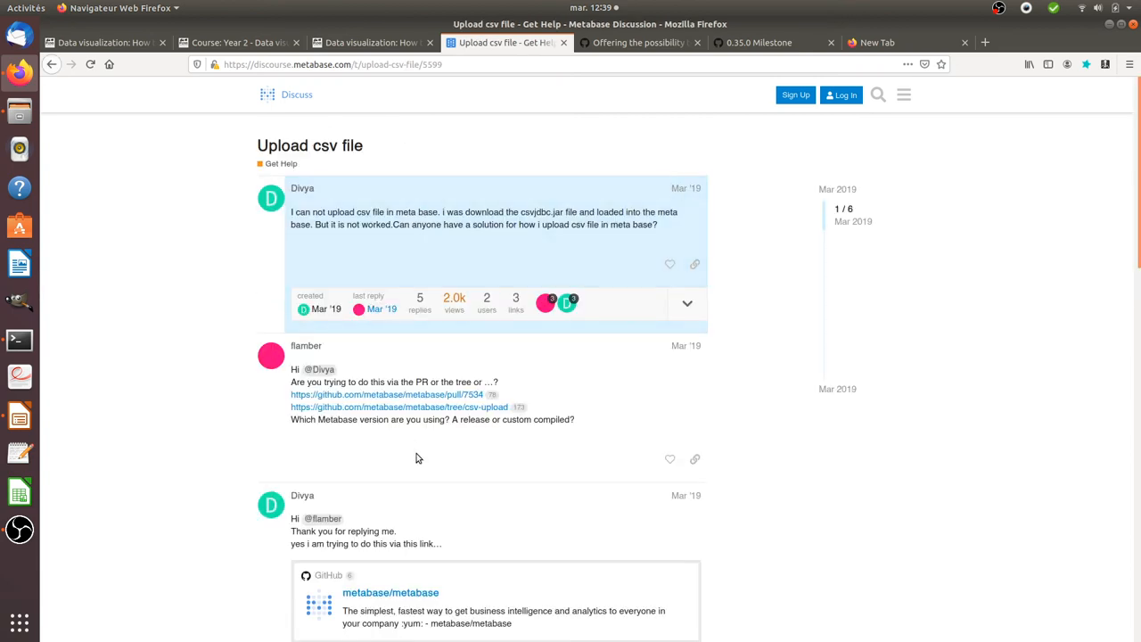
scroll("down", 3)
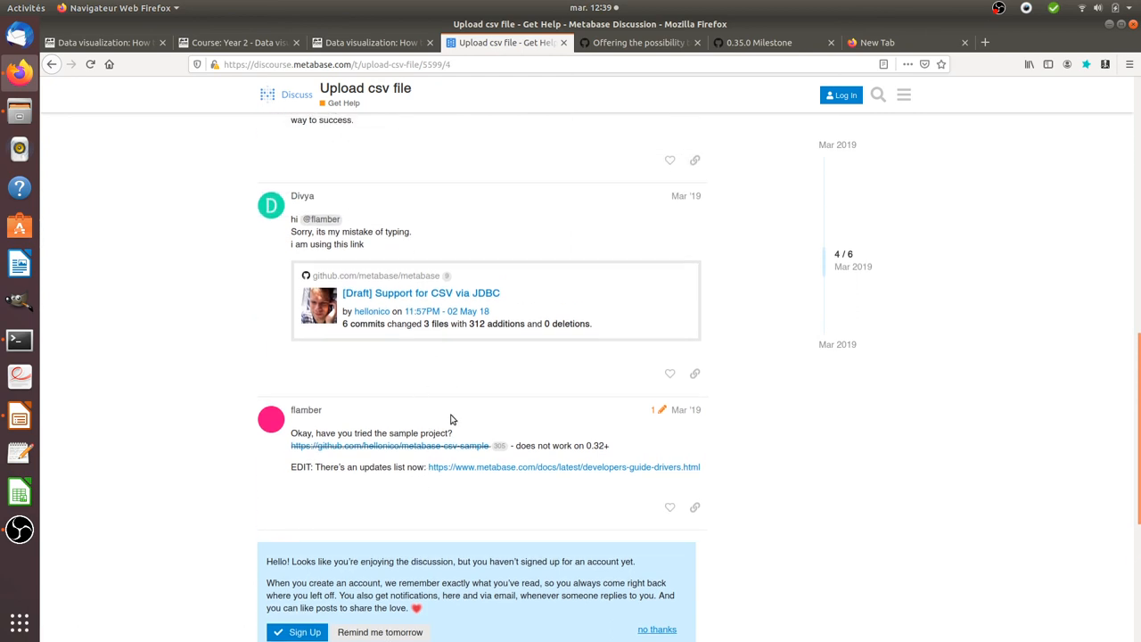
mouse_move(501, 457)
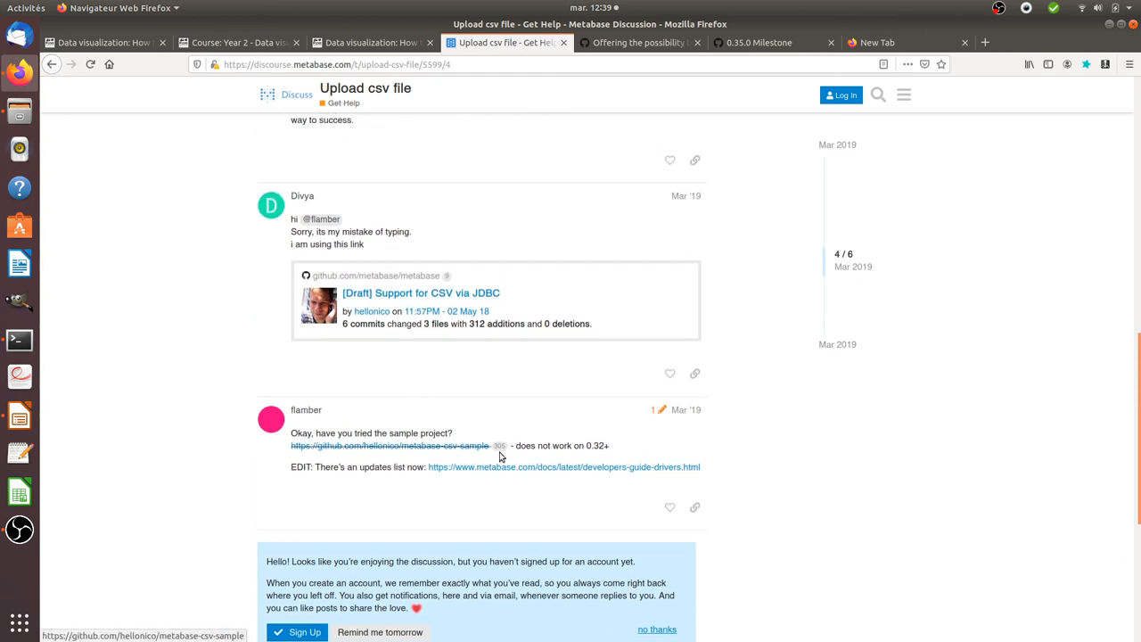
scroll("down", 3)
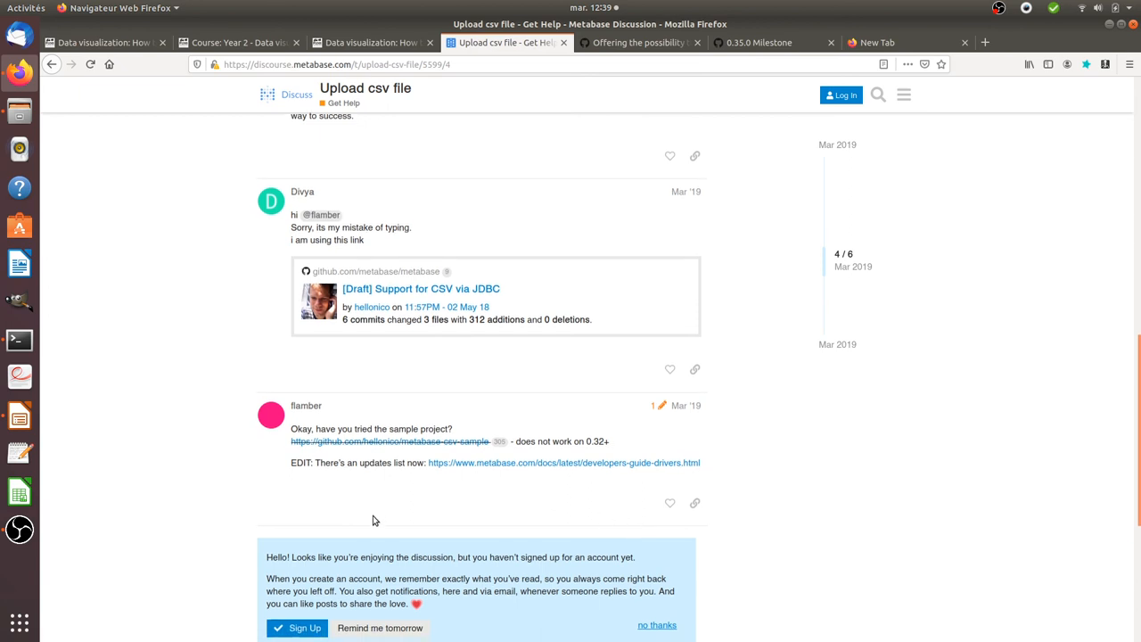
scroll("down", 3)
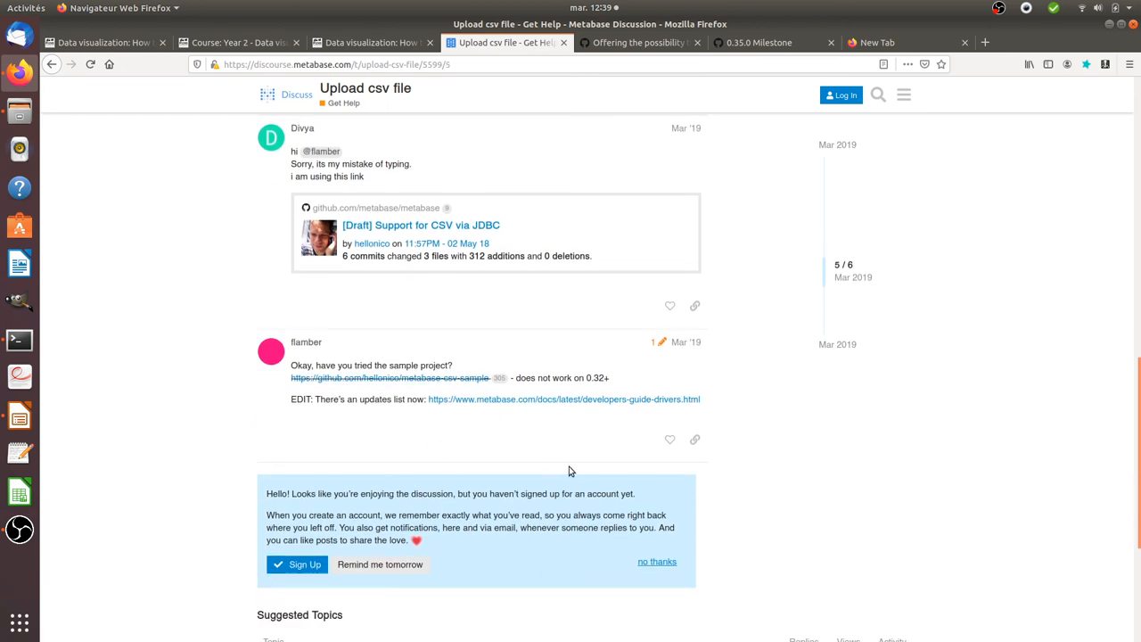
mouse_move(620, 374)
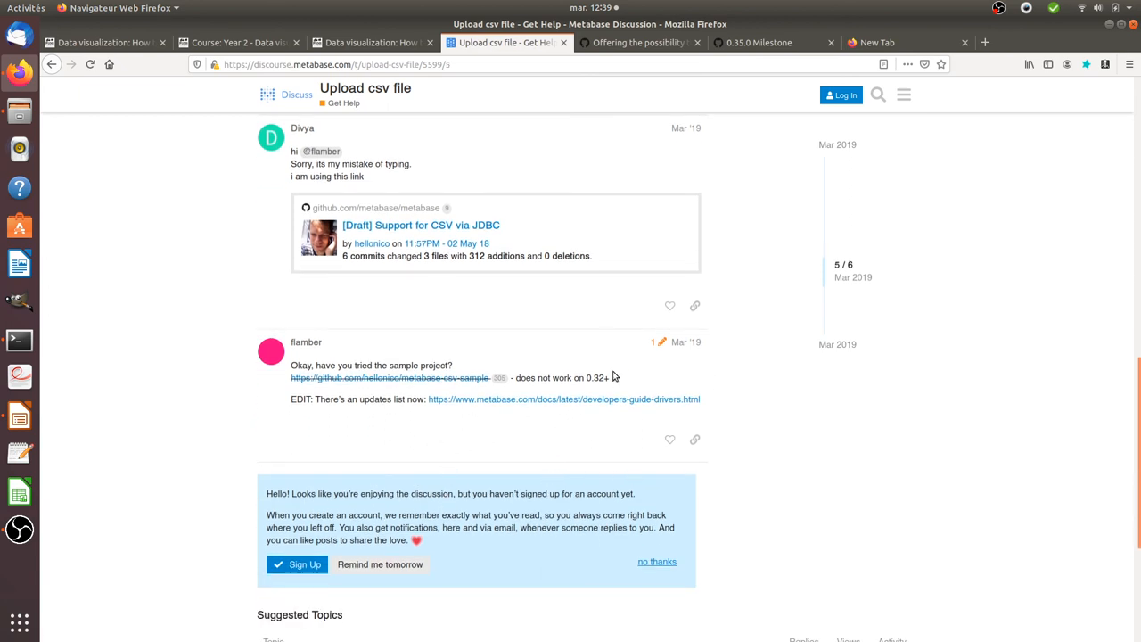
mouse_move(527, 430)
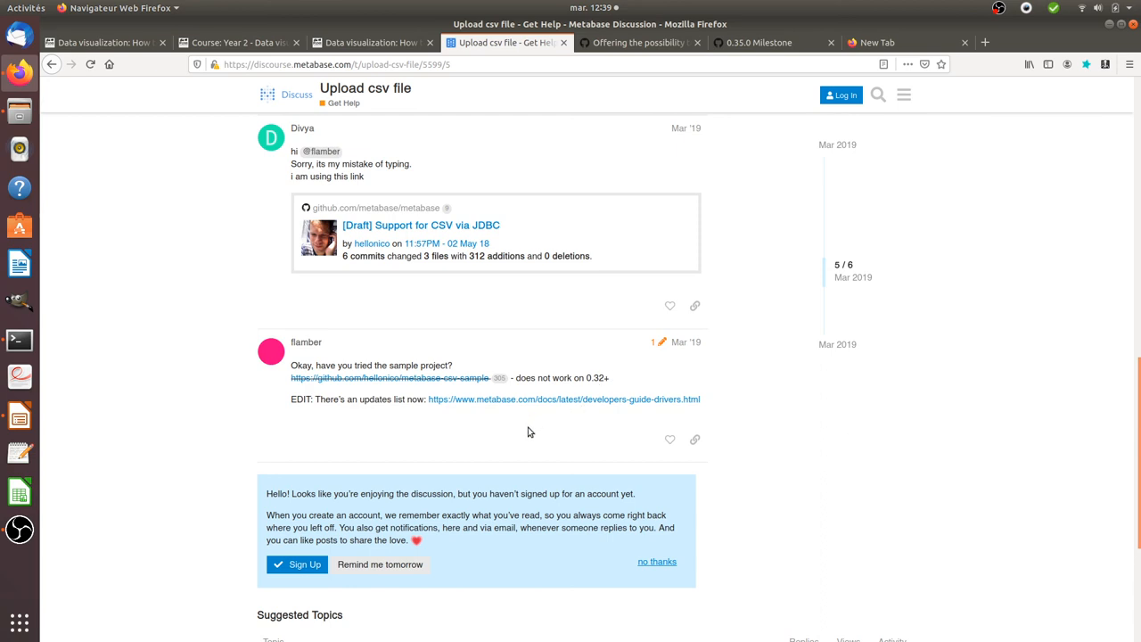
scroll("down", 3)
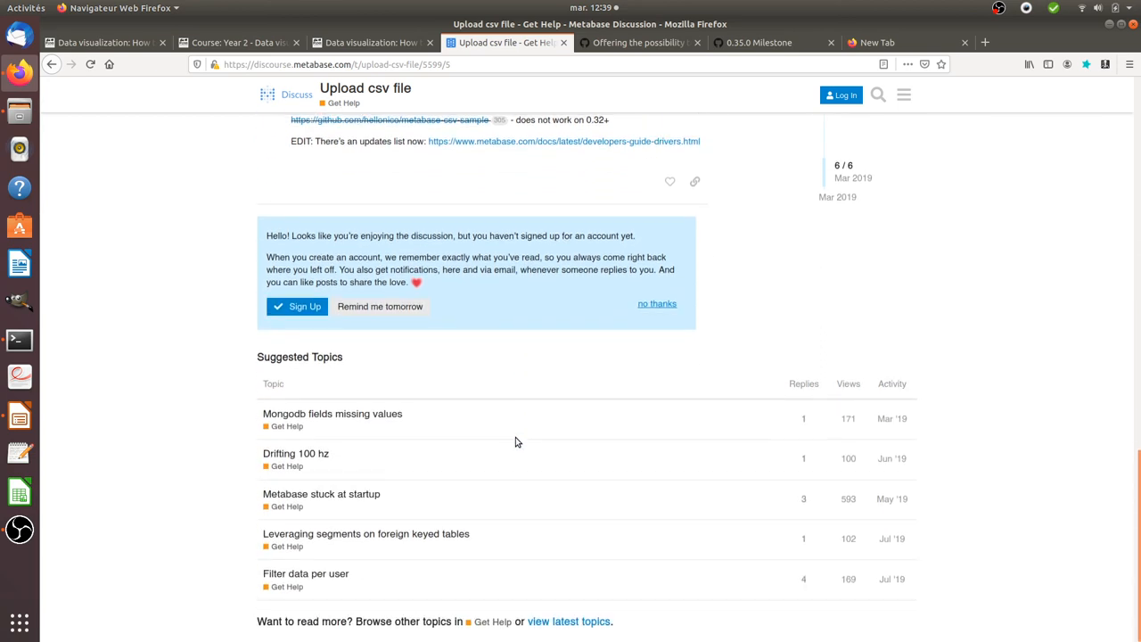
scroll("up", 3)
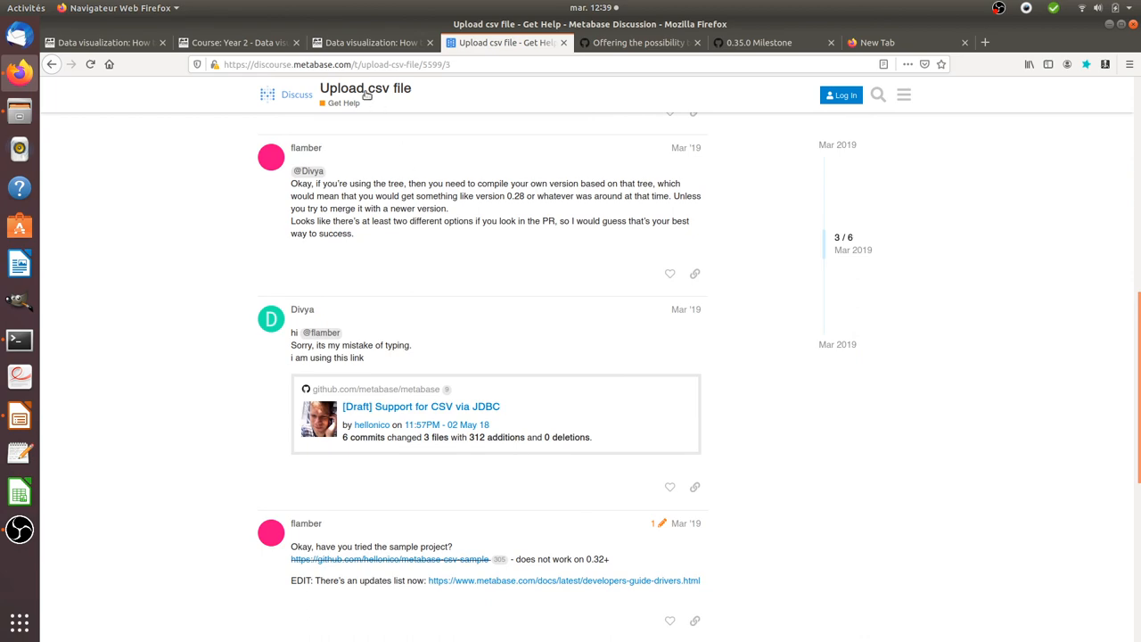
left_click(375, 43)
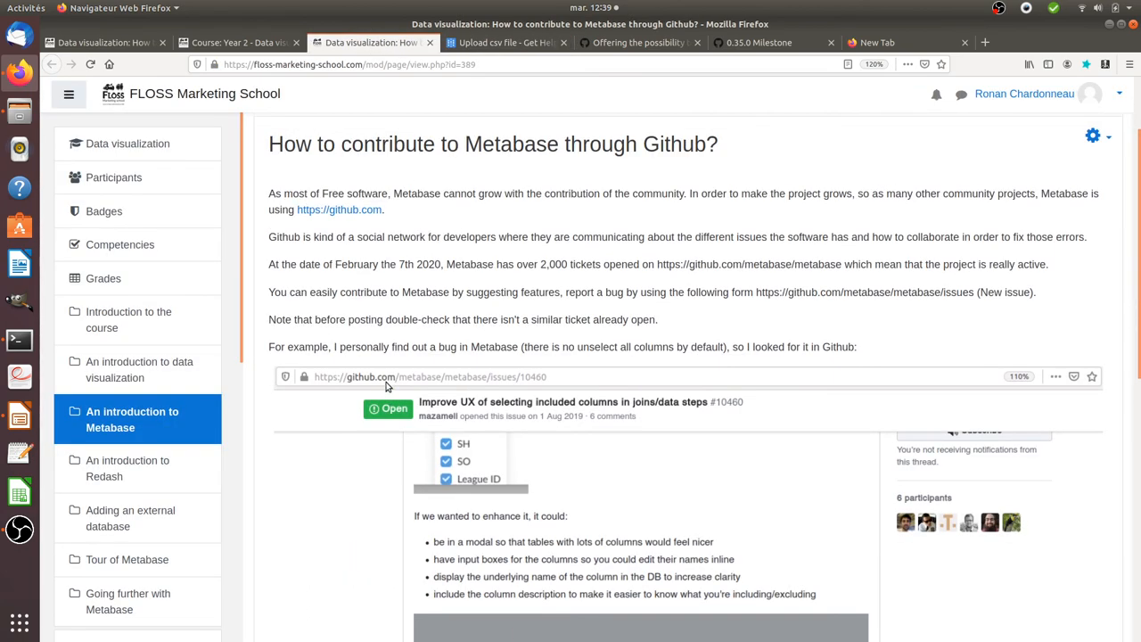